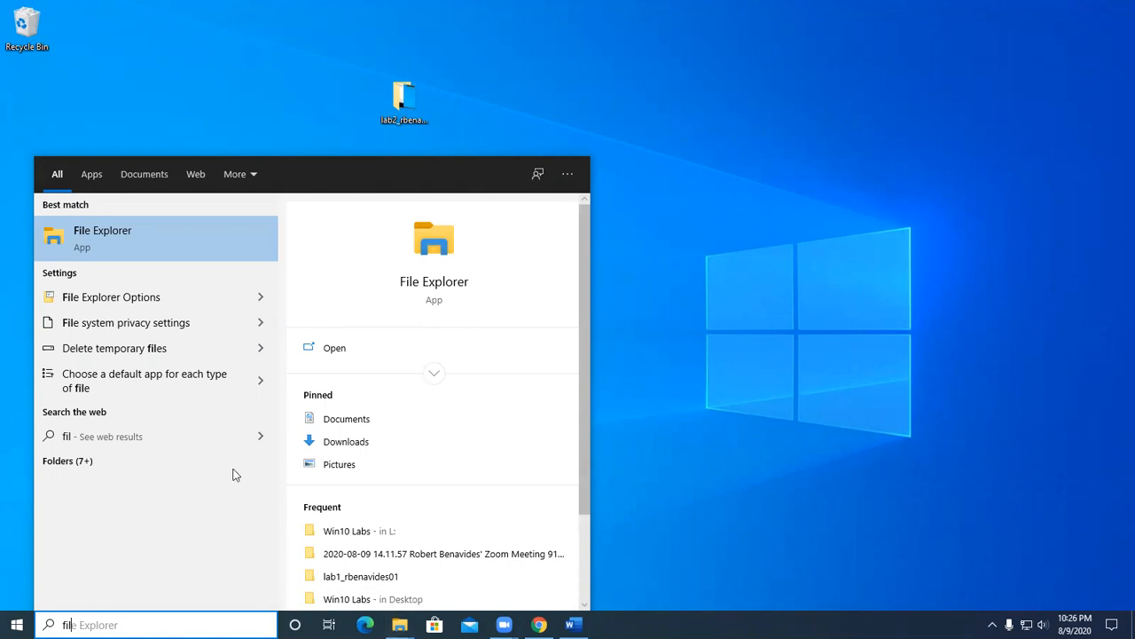
# Step: Launch File Explorer maximized on Quick access and look through the Share and View tabs
pyautogui.click(102, 238)
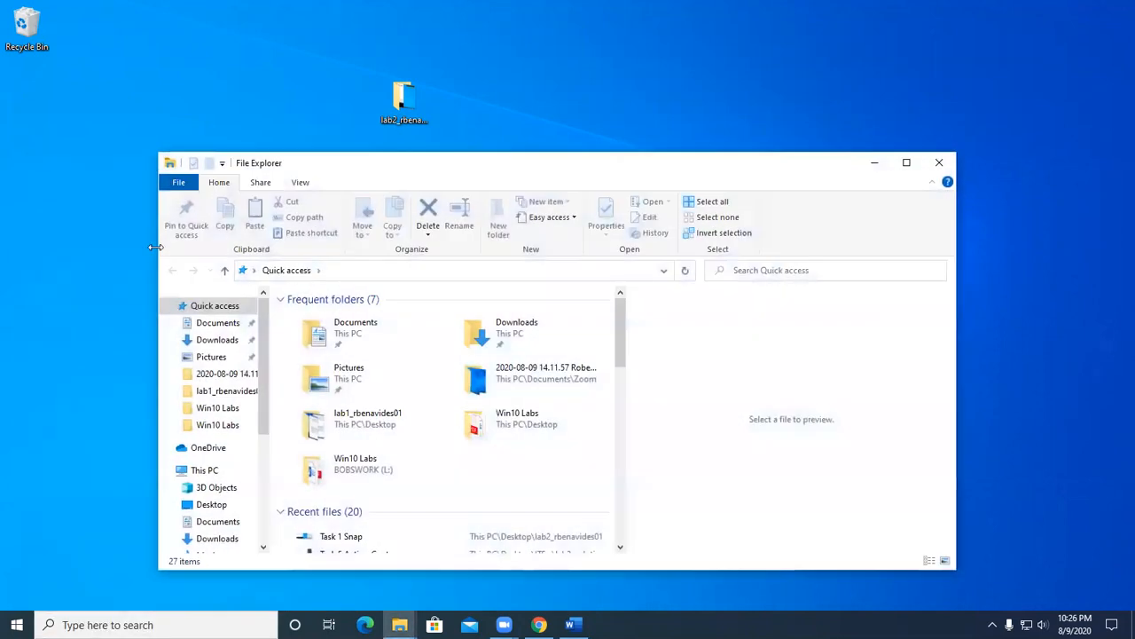
pyautogui.click(906, 163)
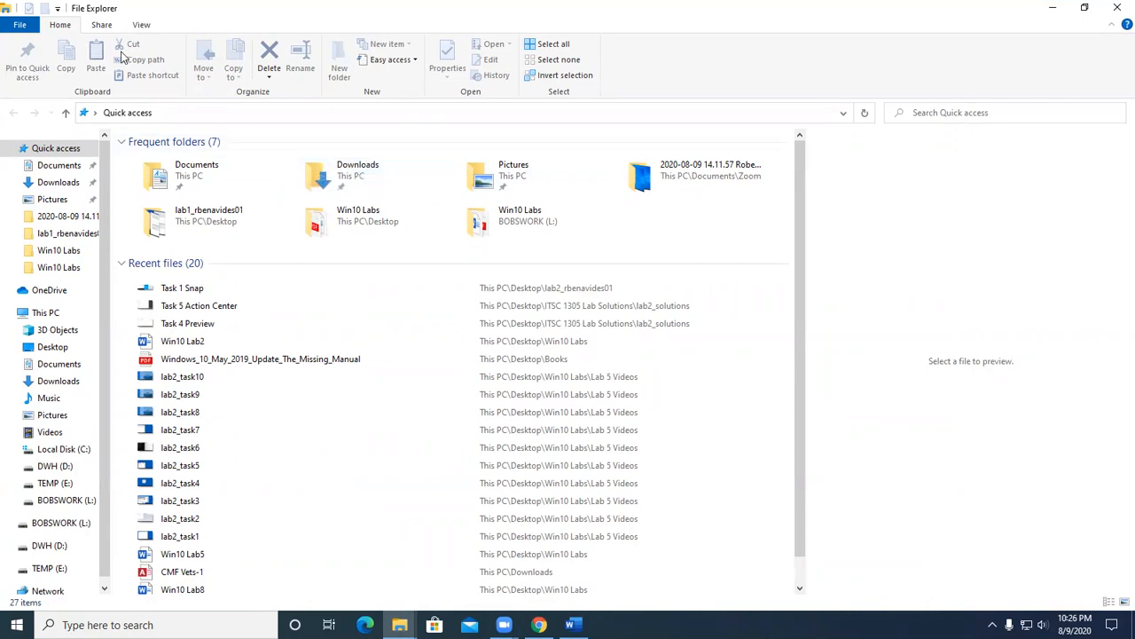
pyautogui.click(101, 24)
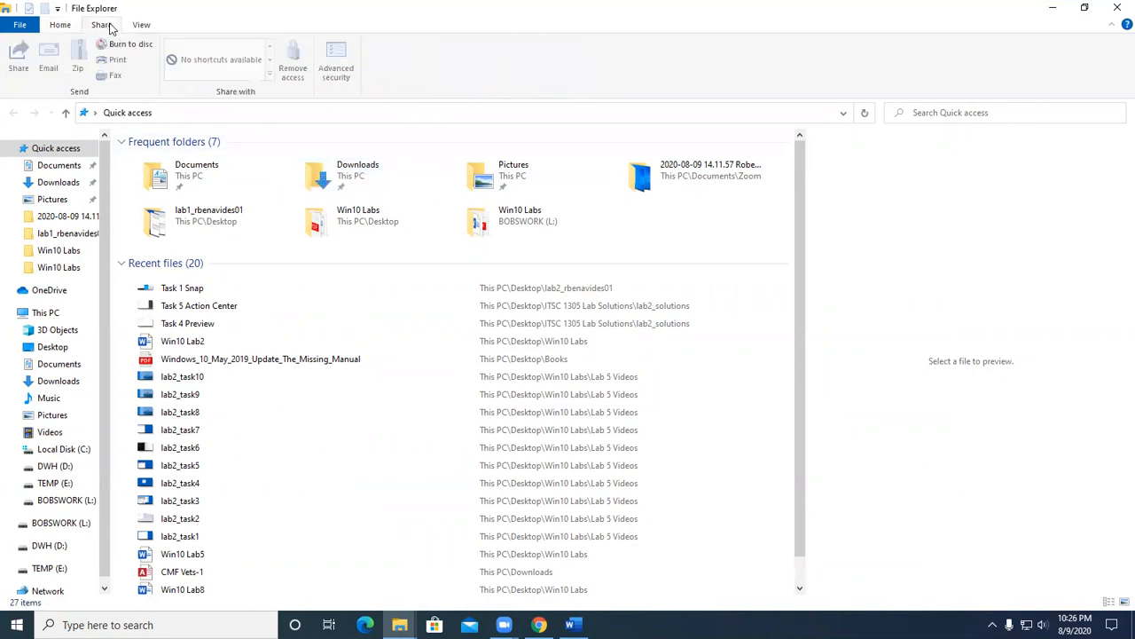
pyautogui.click(141, 24)
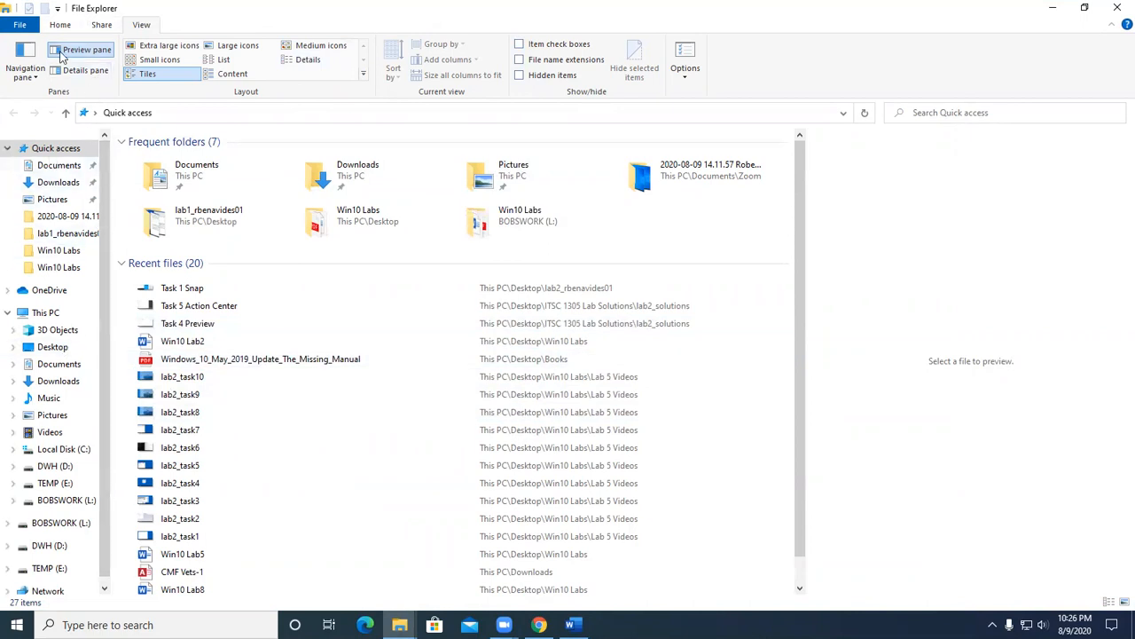
# Step: On the Home tab, expand This PC in the folder tree and widen the navigation pane
pyautogui.click(59, 24)
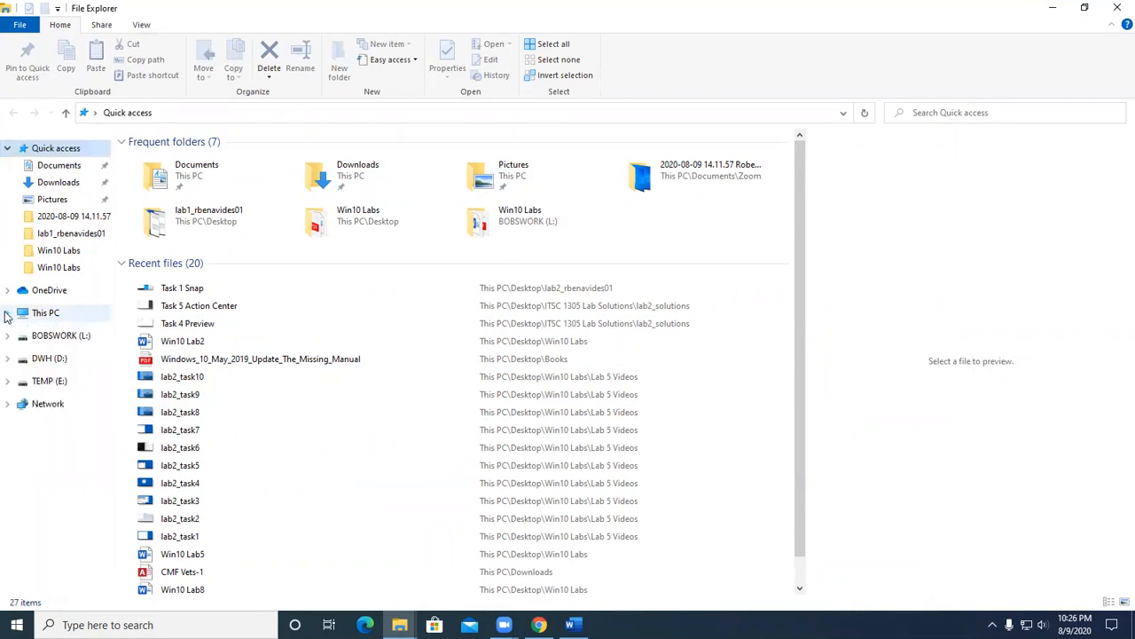
pyautogui.moveTo(35, 321)
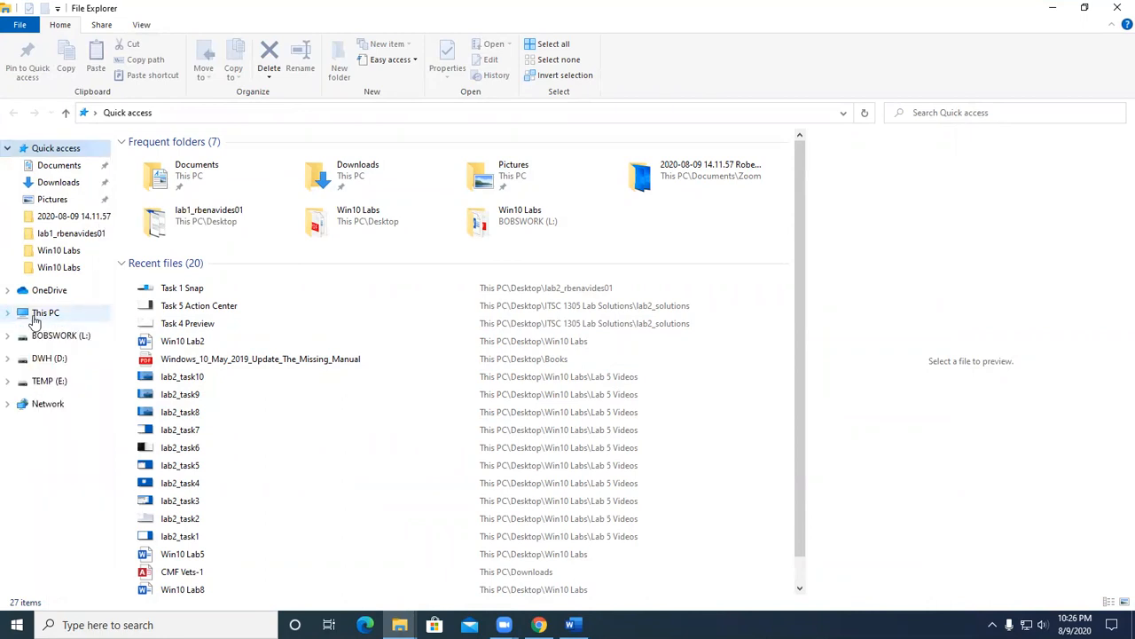
pyautogui.click(8, 312)
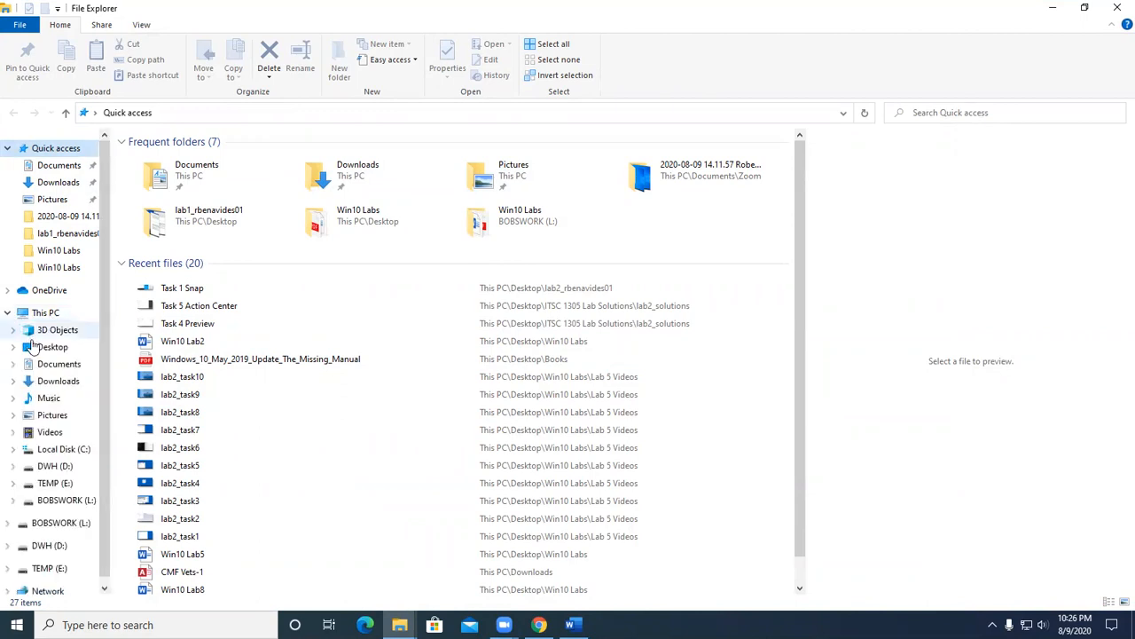
pyautogui.moveTo(57, 382)
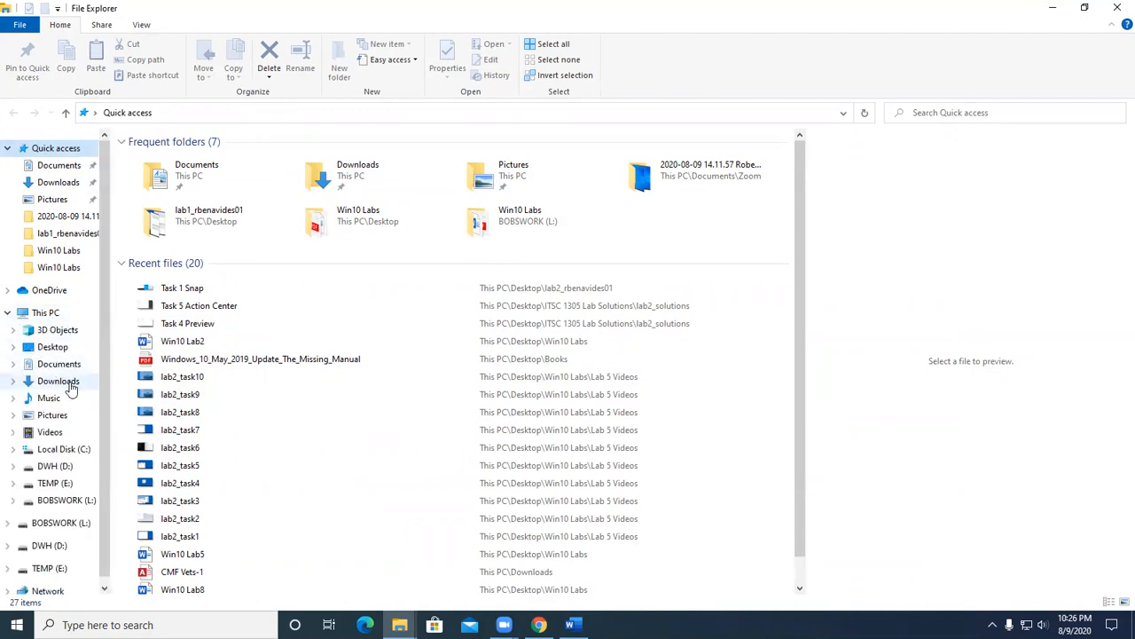
pyautogui.moveTo(64, 449)
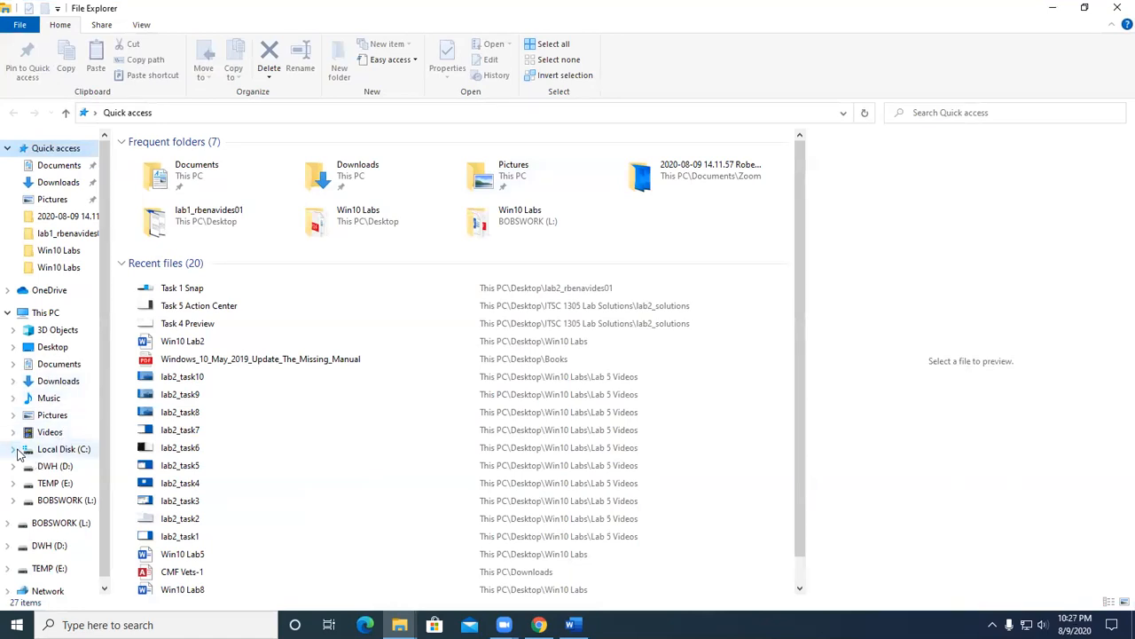
pyautogui.click(13, 448)
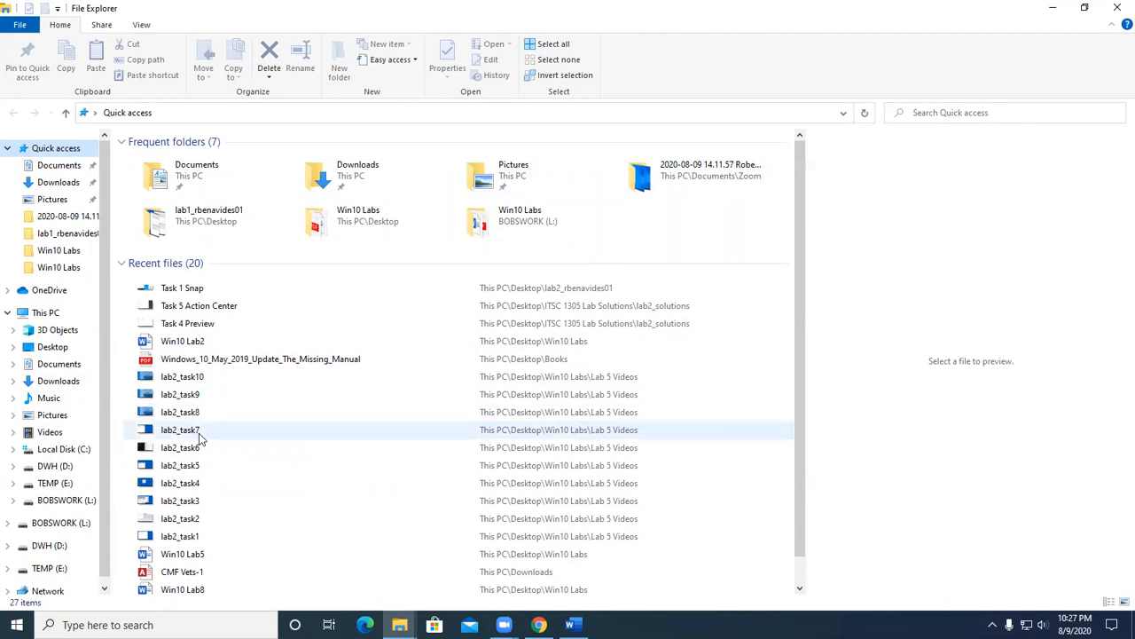
pyautogui.moveTo(40, 173)
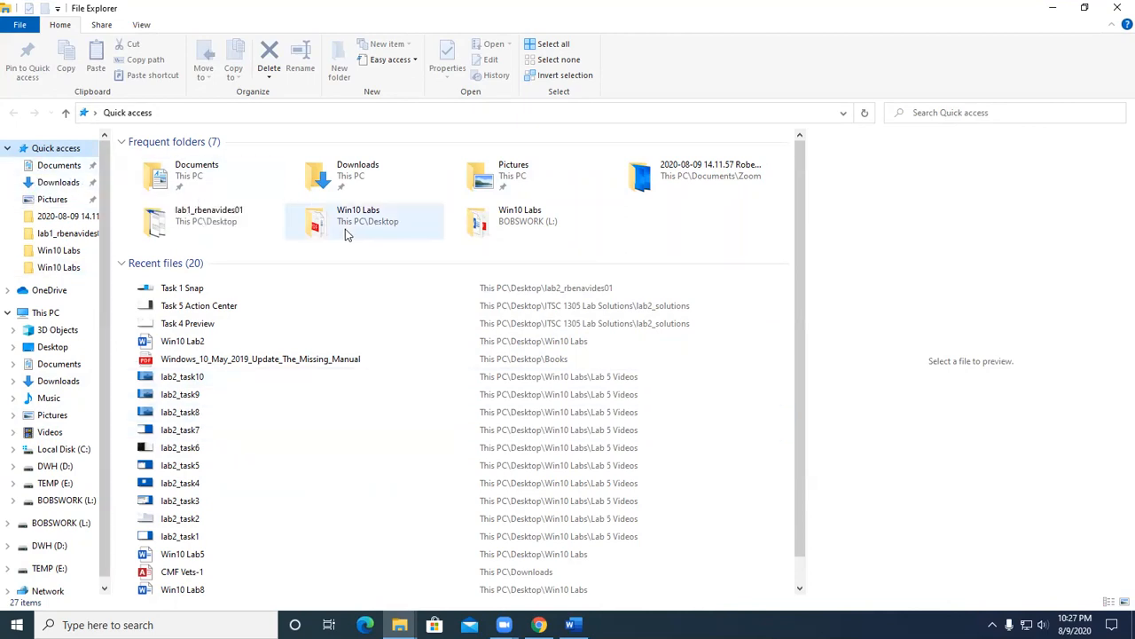
pyautogui.moveTo(346, 222)
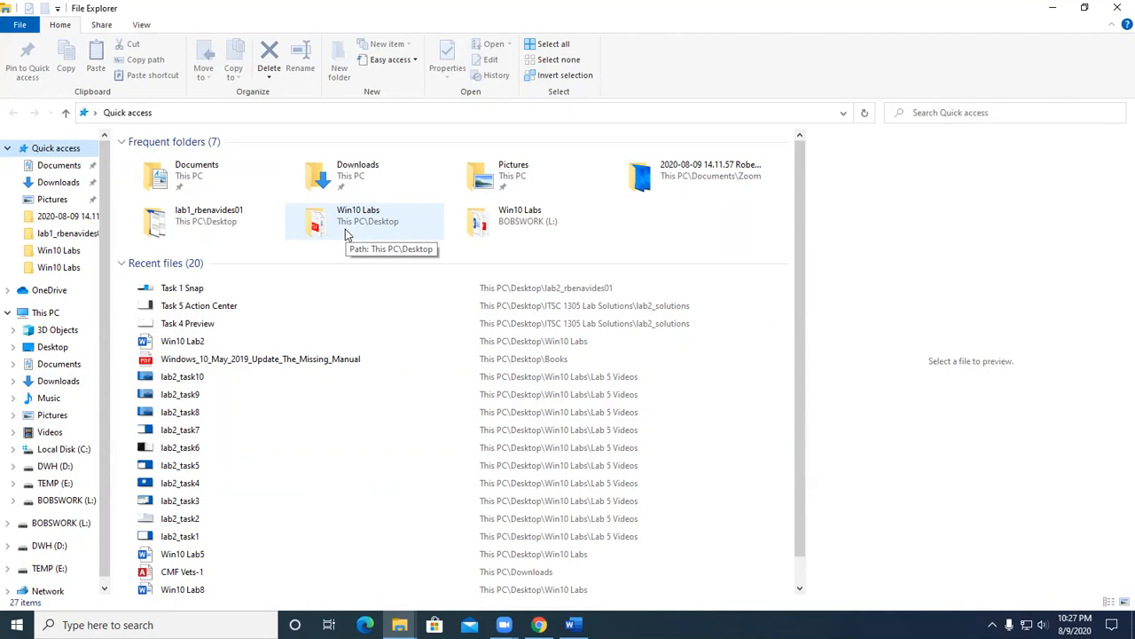
pyautogui.moveTo(109, 253)
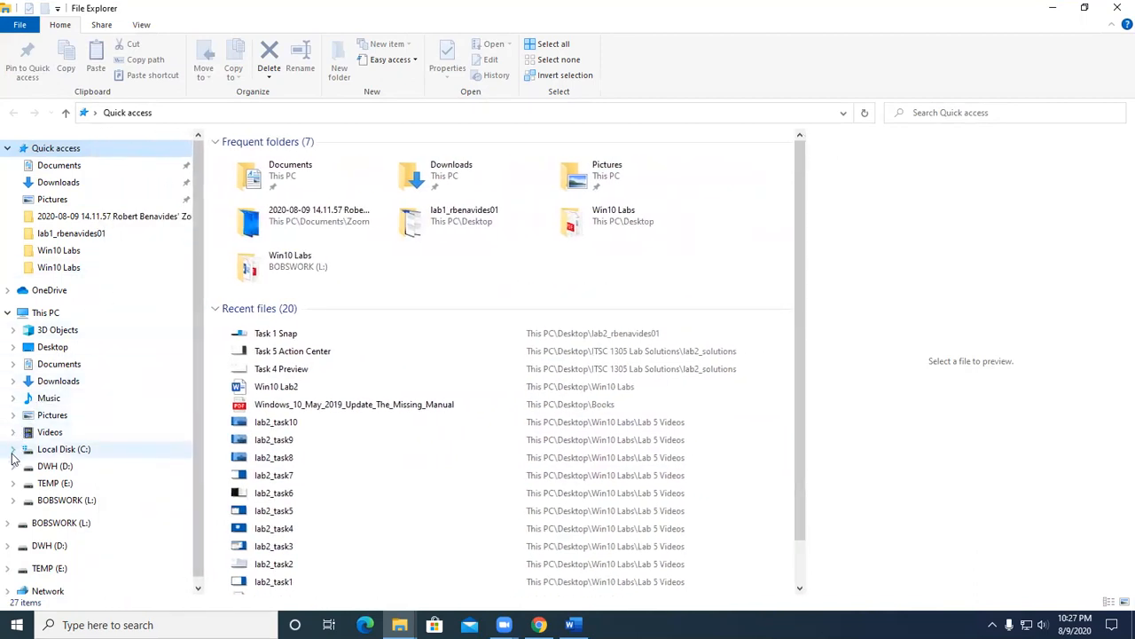
# Step: Expand Local Disk (C:) and open its Windows folder
pyautogui.click(14, 449)
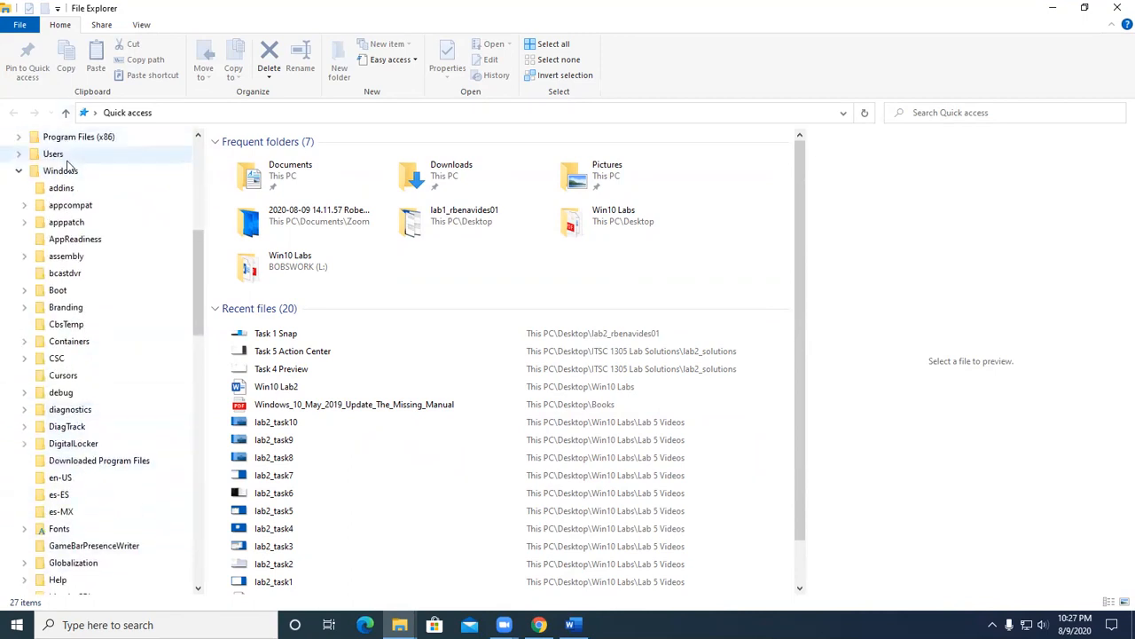
pyautogui.click(60, 170)
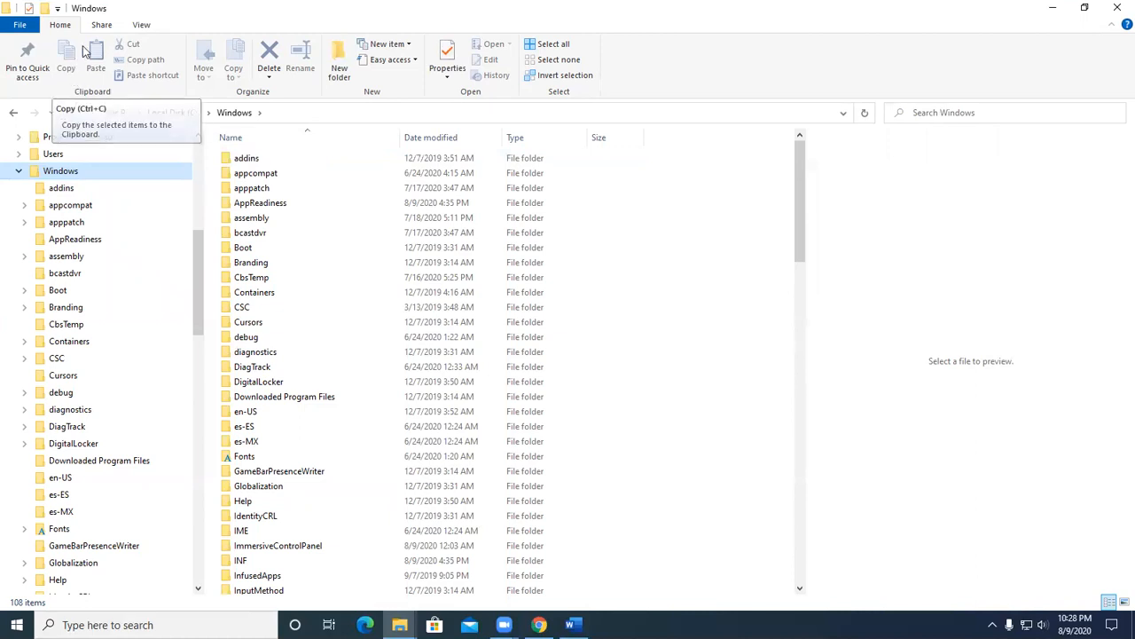
pyautogui.click(142, 24)
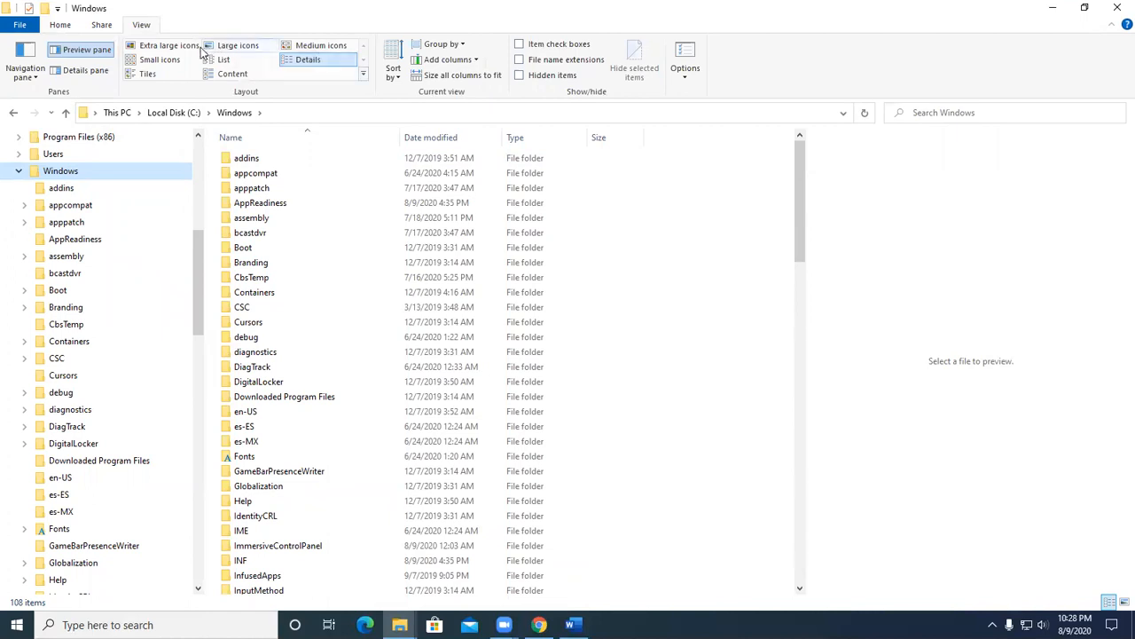
pyautogui.click(160, 59)
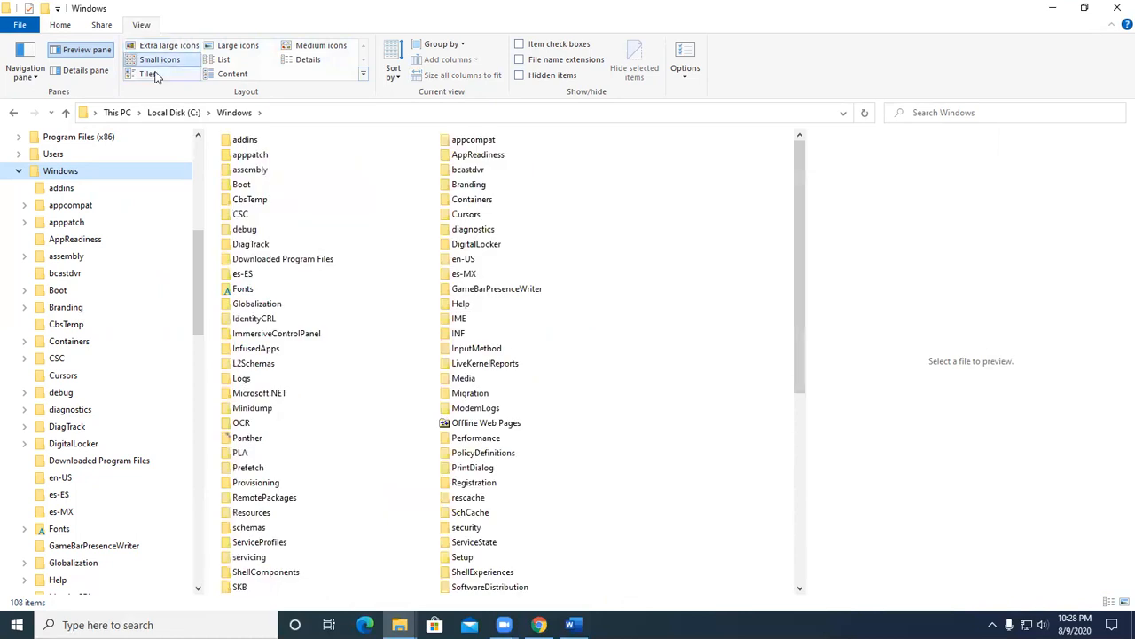
pyautogui.click(237, 45)
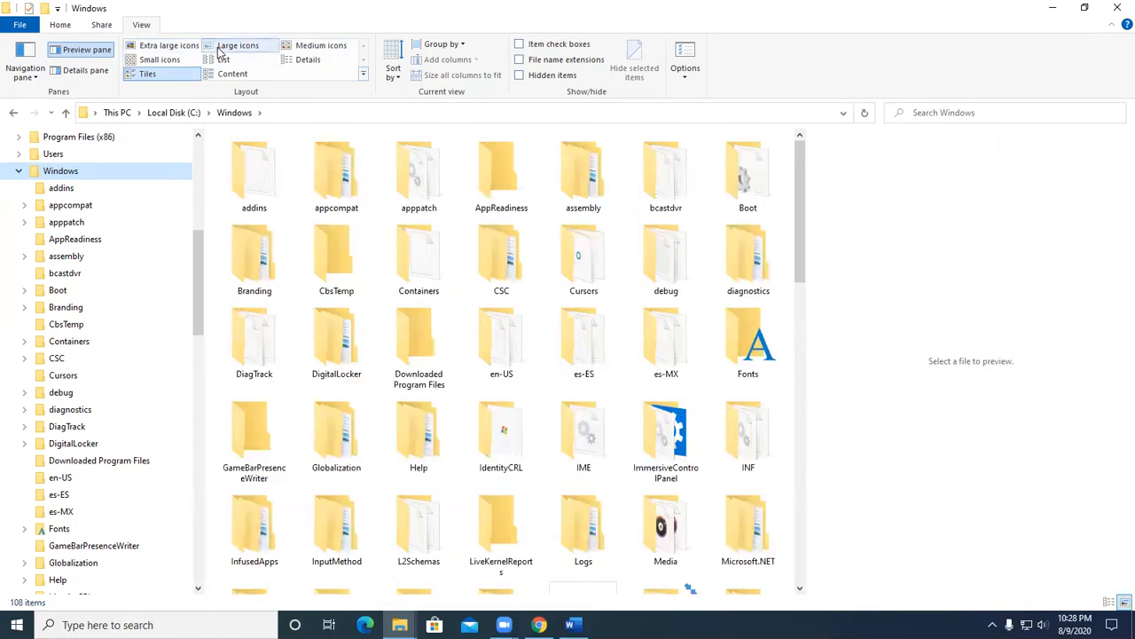
pyautogui.click(308, 59)
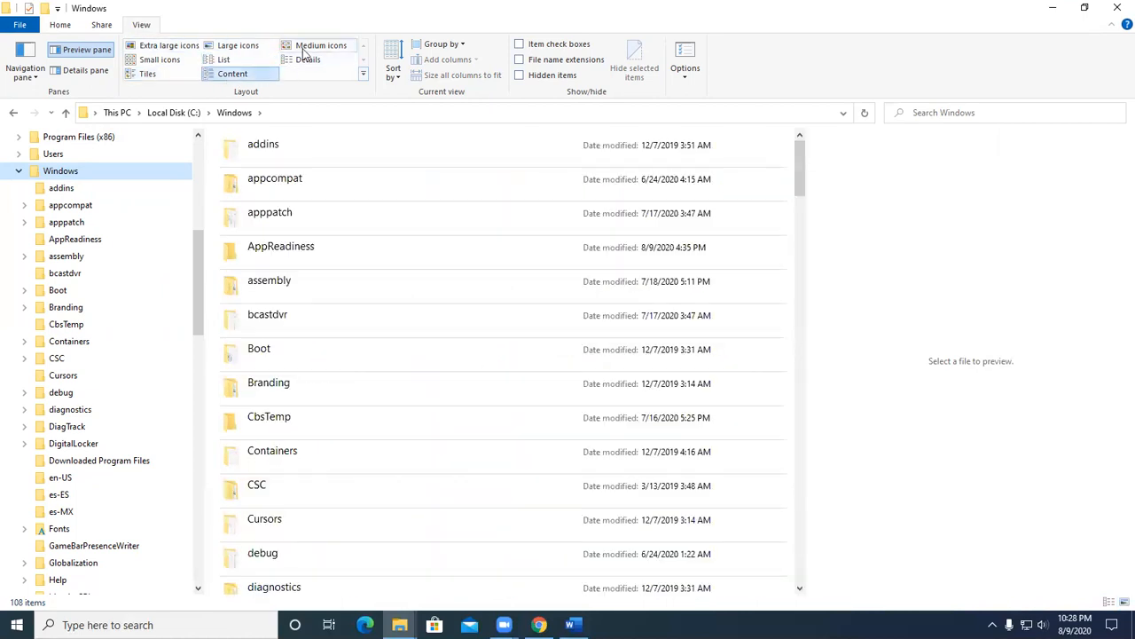
pyautogui.click(307, 60)
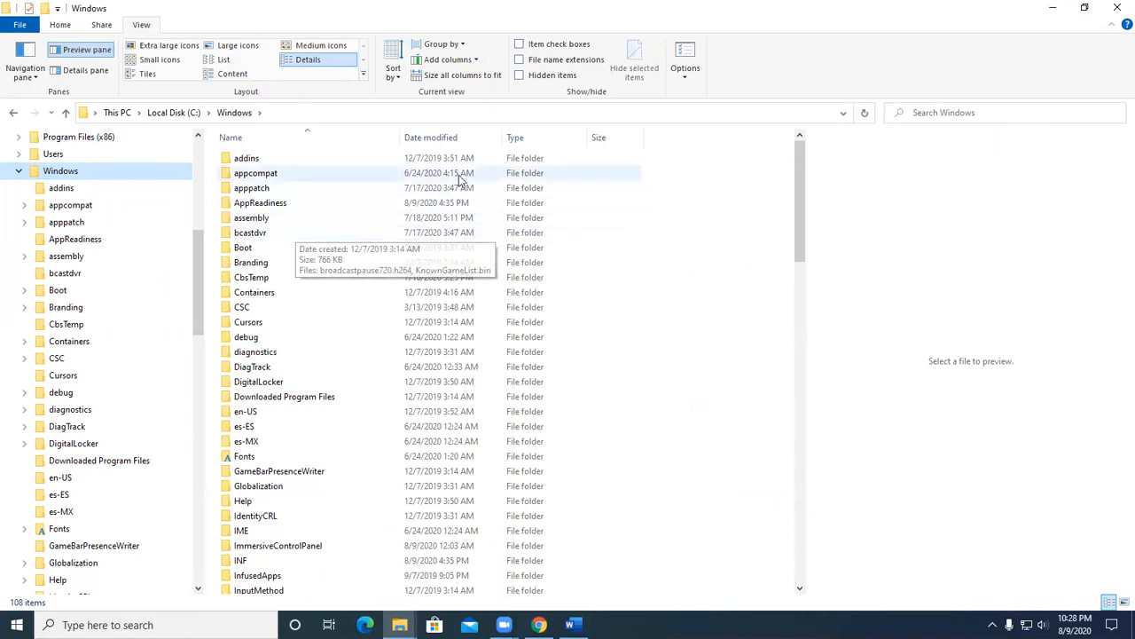
pyautogui.moveTo(435, 381)
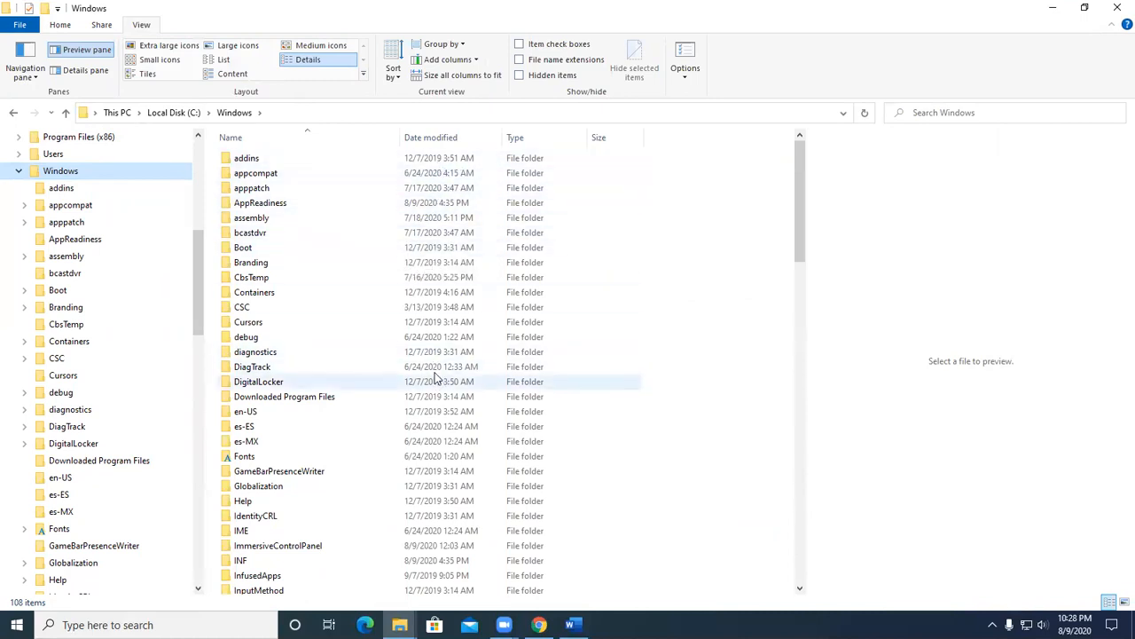
pyautogui.moveTo(284, 366)
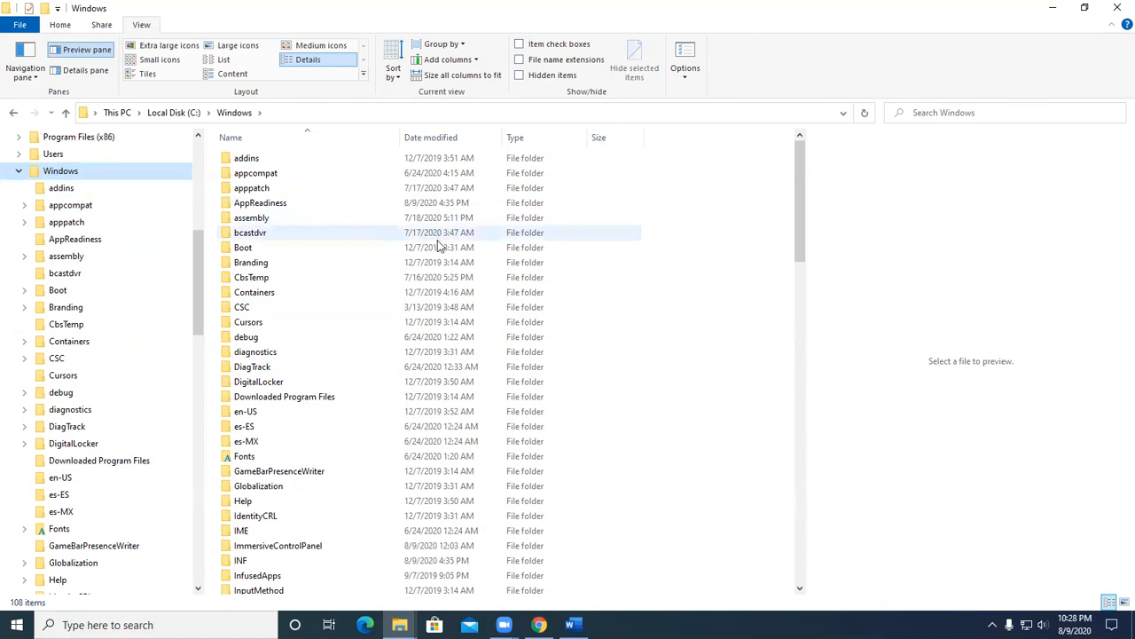
pyautogui.moveTo(584, 278)
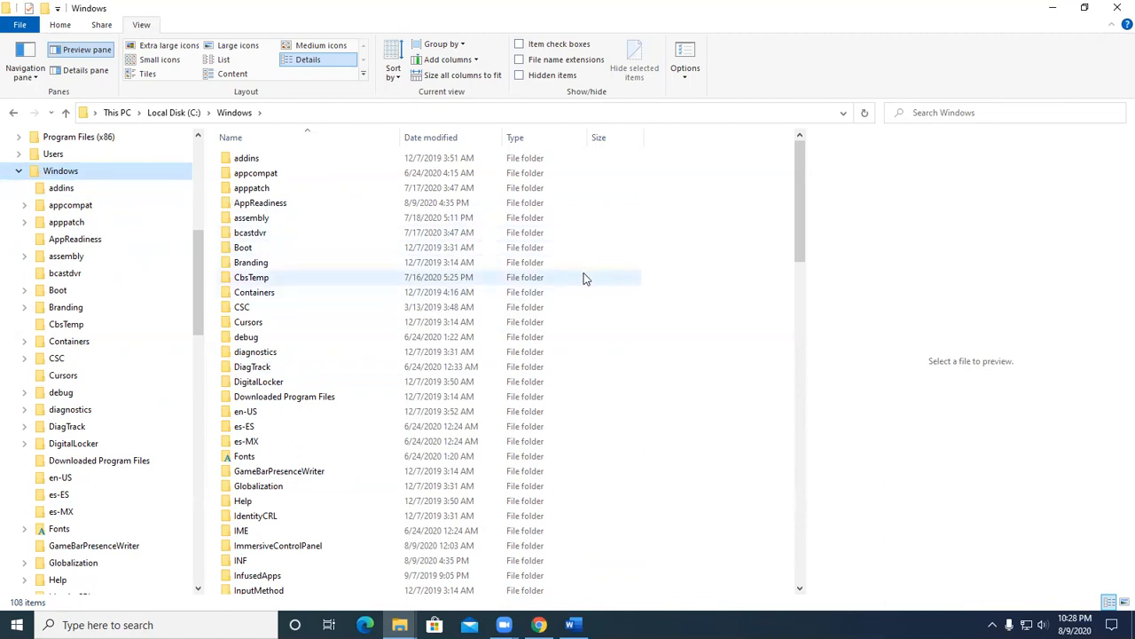
pyautogui.moveTo(583, 292)
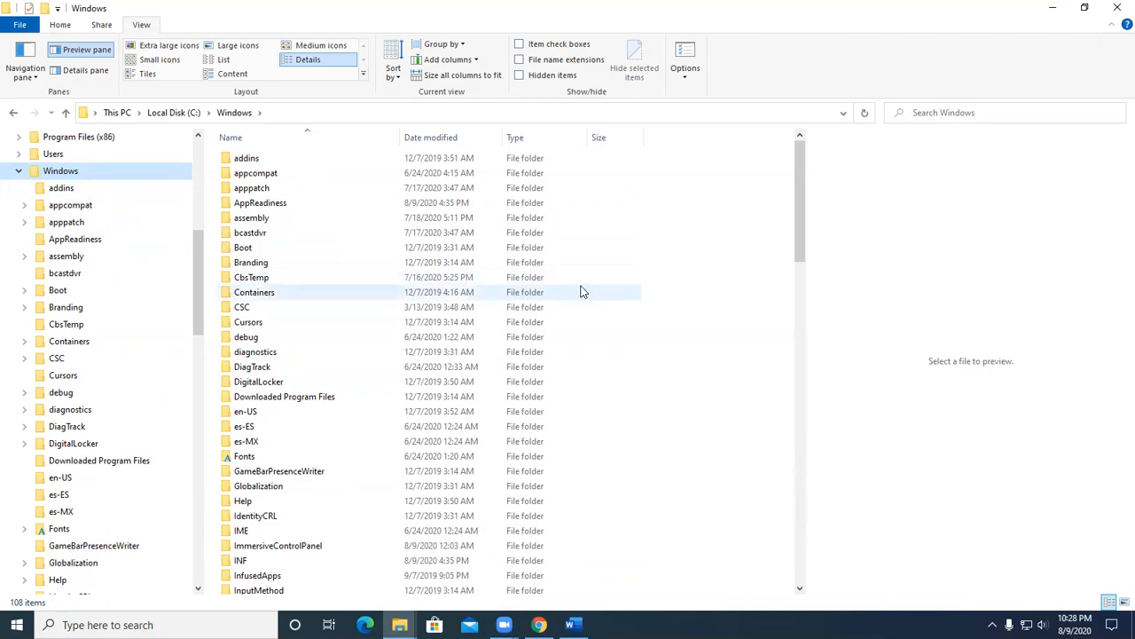
pyautogui.moveTo(592, 321)
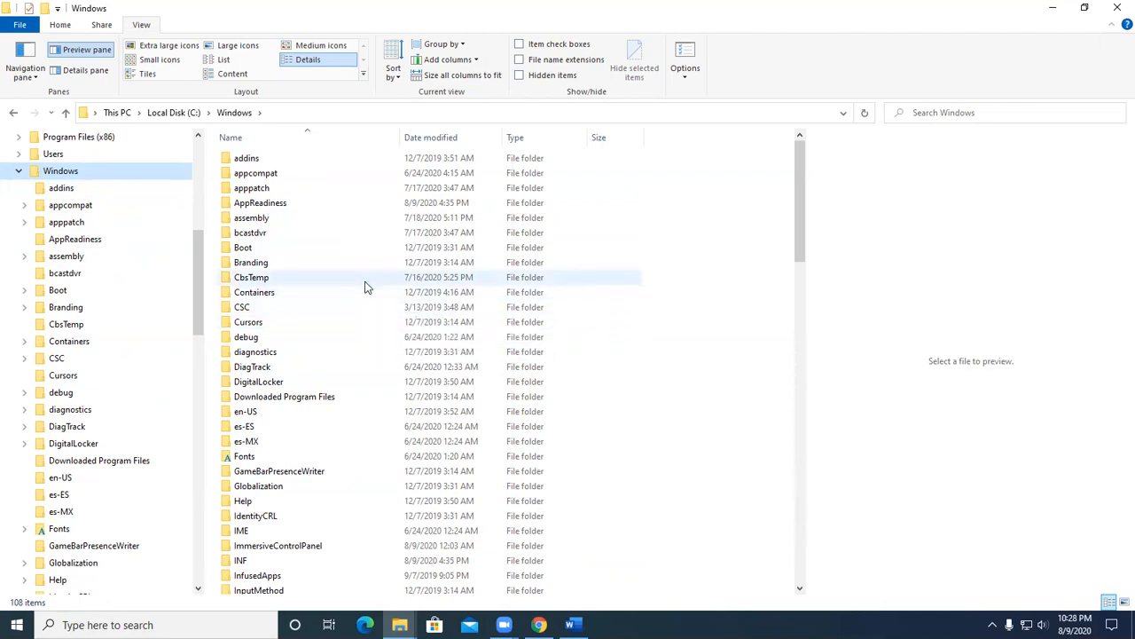
pyautogui.moveTo(364, 274)
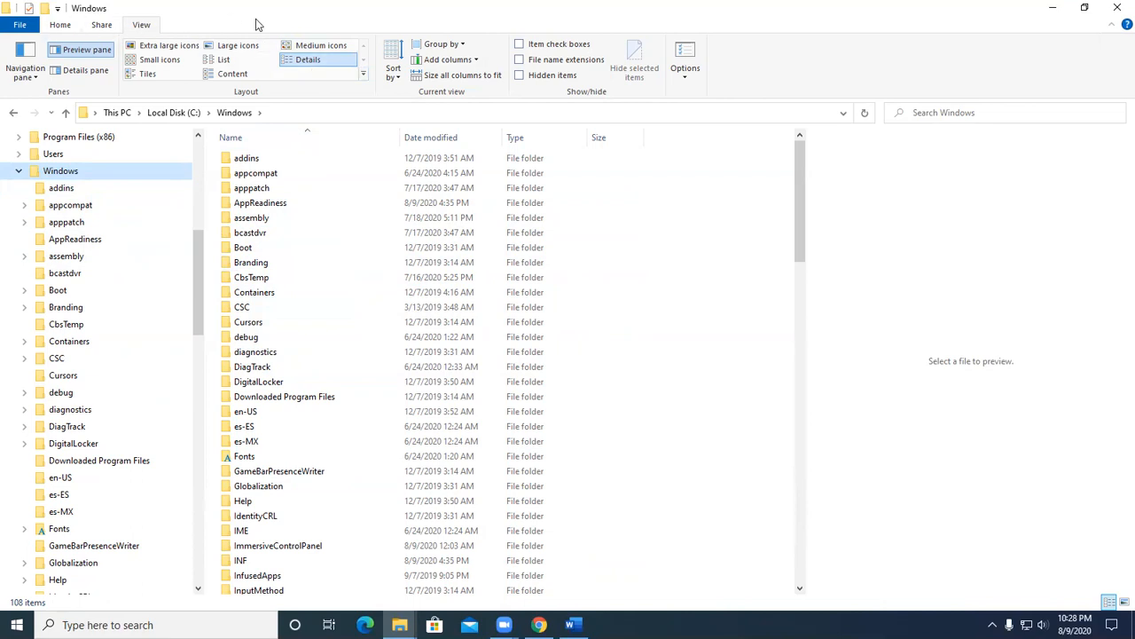
pyautogui.moveTo(272, 16)
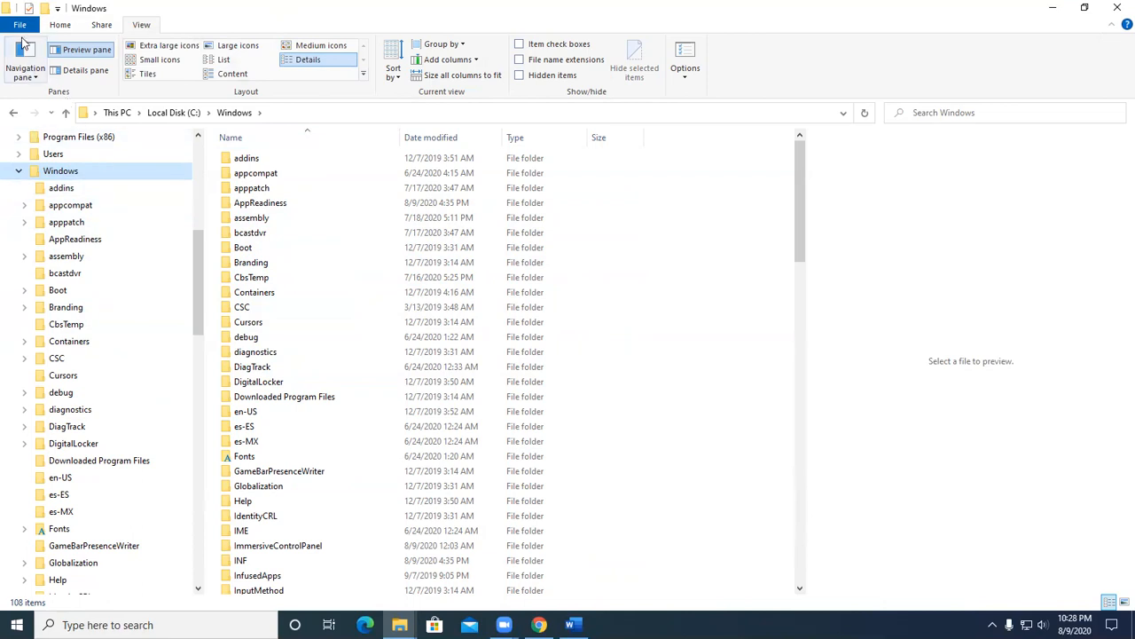
# Step: Browse the File menu, then the Share and View tabs
pyautogui.click(19, 24)
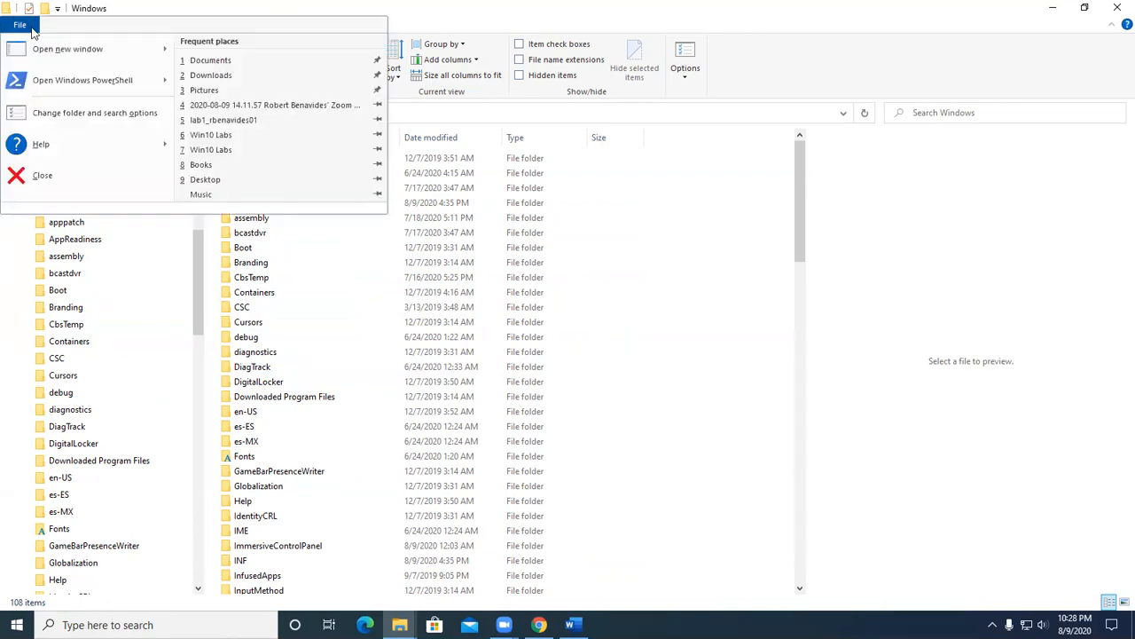
pyautogui.click(101, 24)
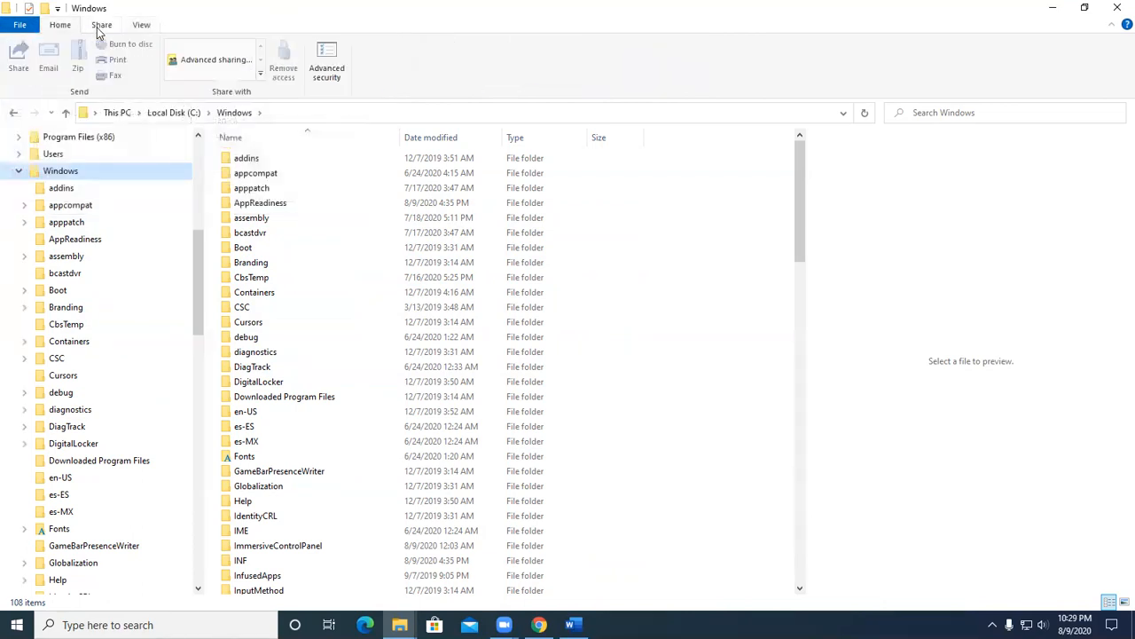
pyautogui.click(142, 24)
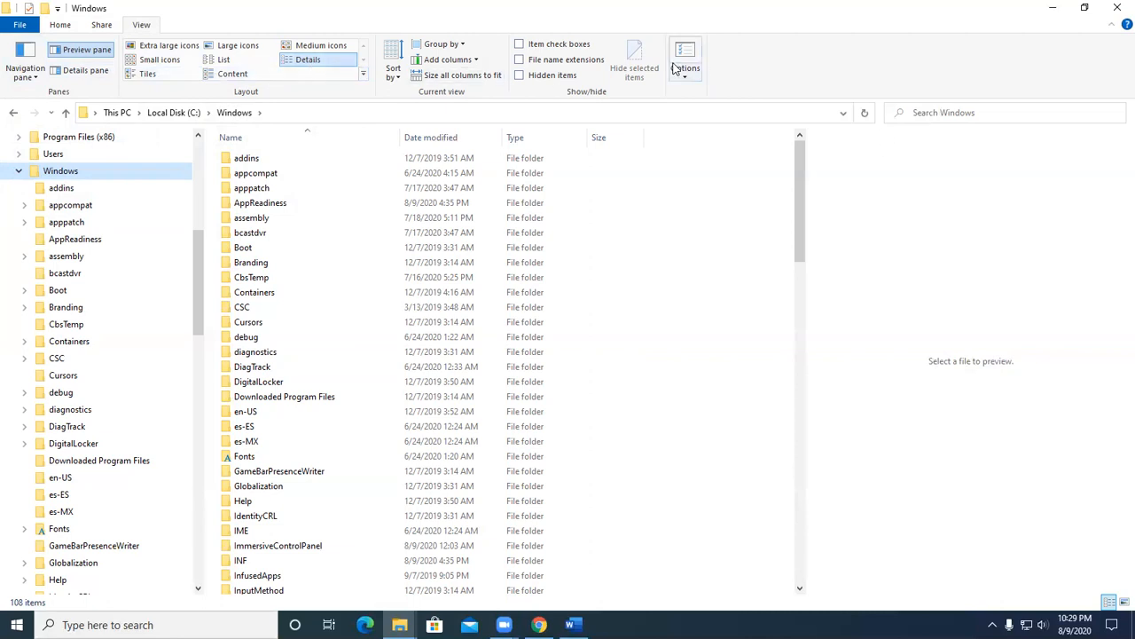
pyautogui.moveTo(326, 66)
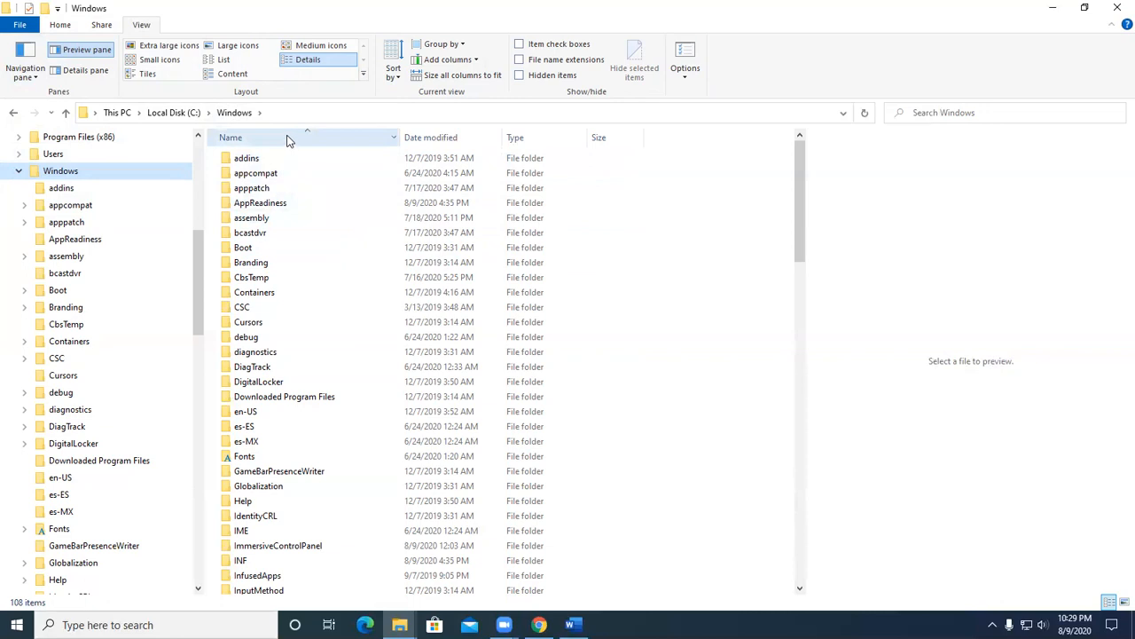
pyautogui.moveTo(289, 142)
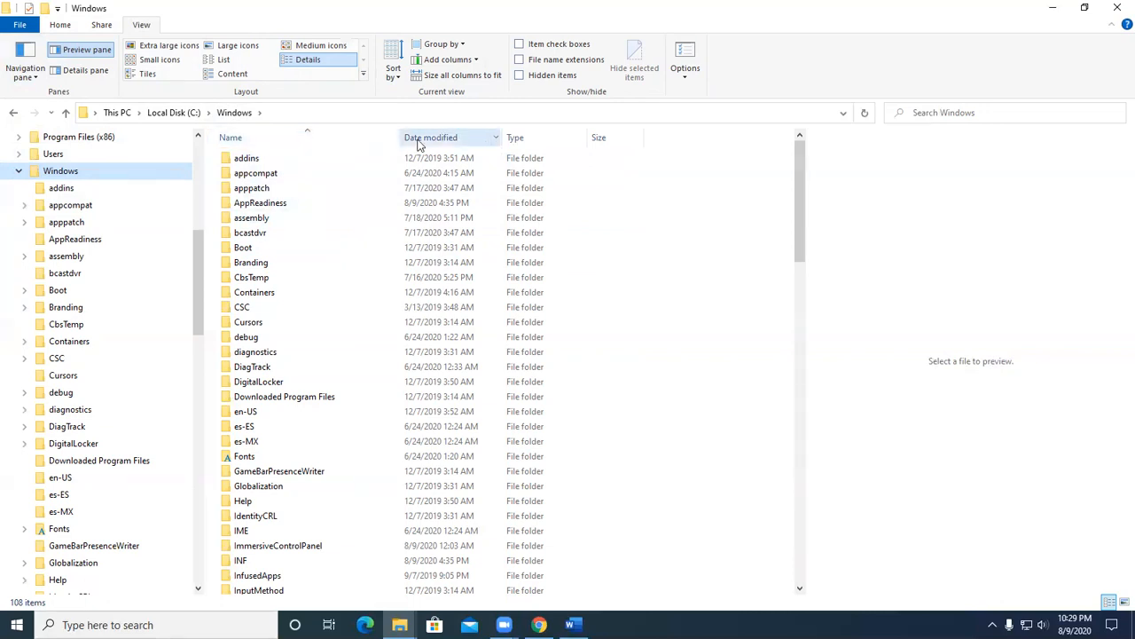
pyautogui.moveTo(523, 138)
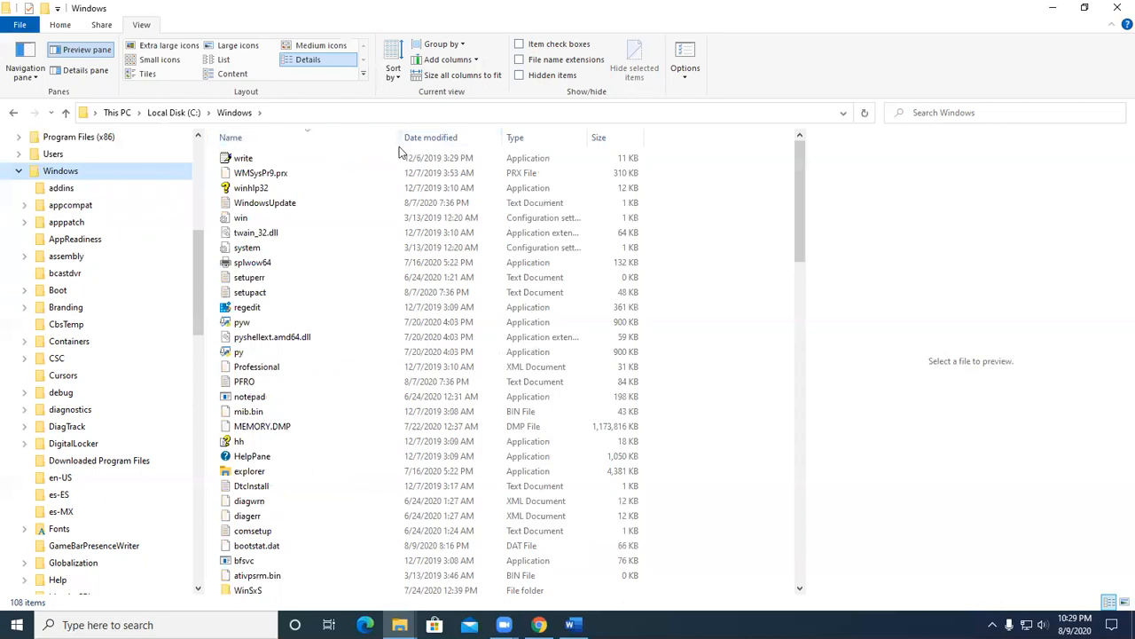
# Step: Sort by Date modified, then by Name descending from Z to A
pyautogui.click(431, 137)
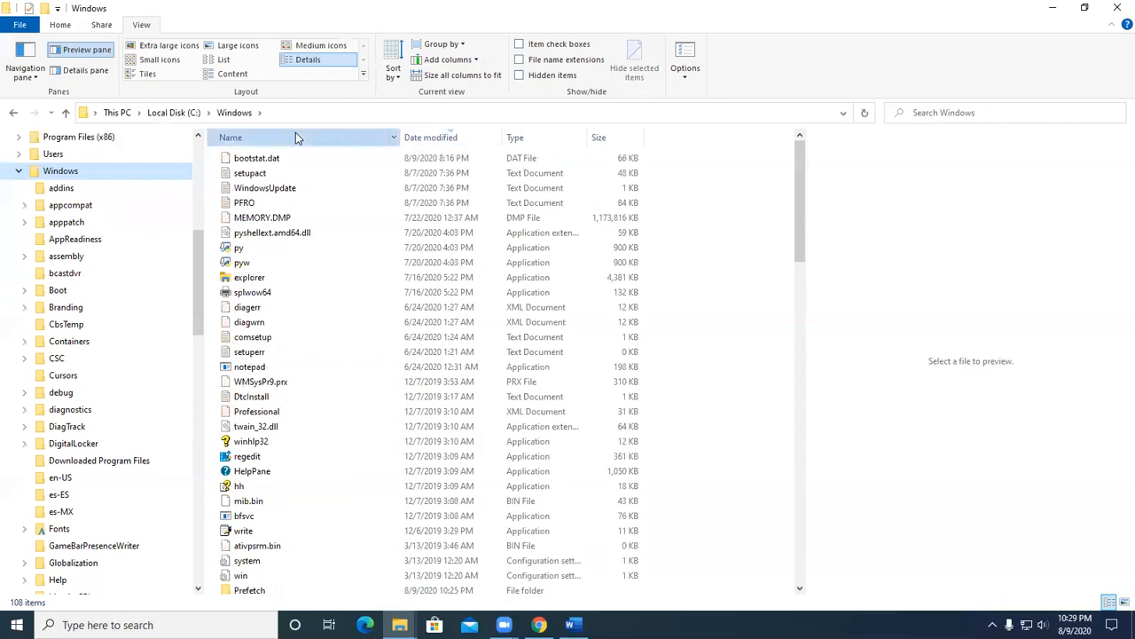
pyautogui.click(229, 137)
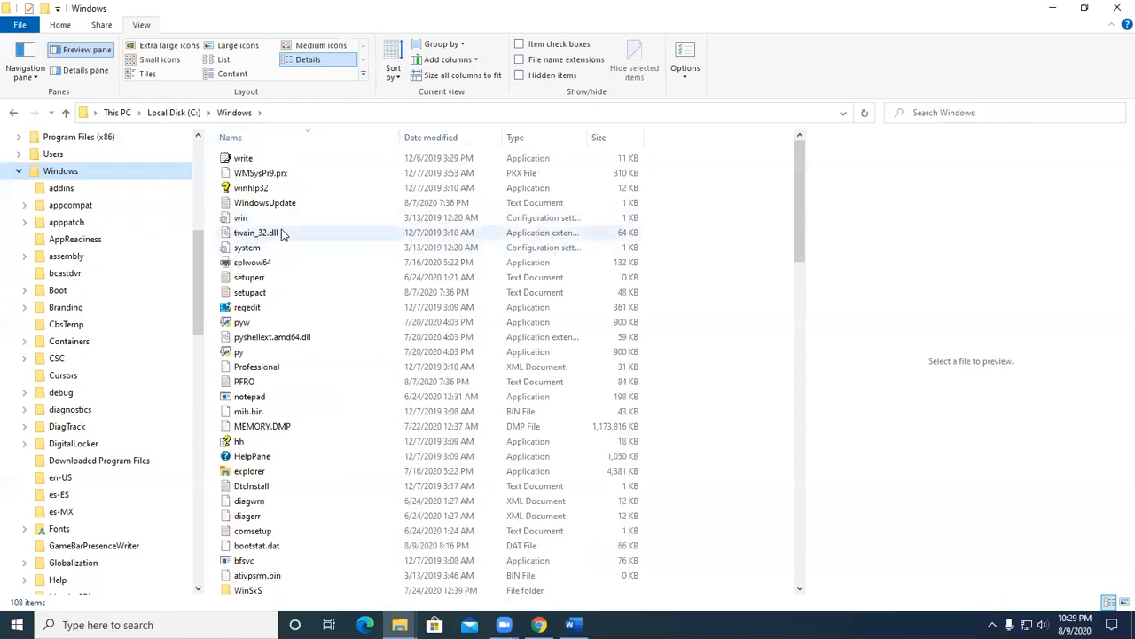
pyautogui.moveTo(311, 337)
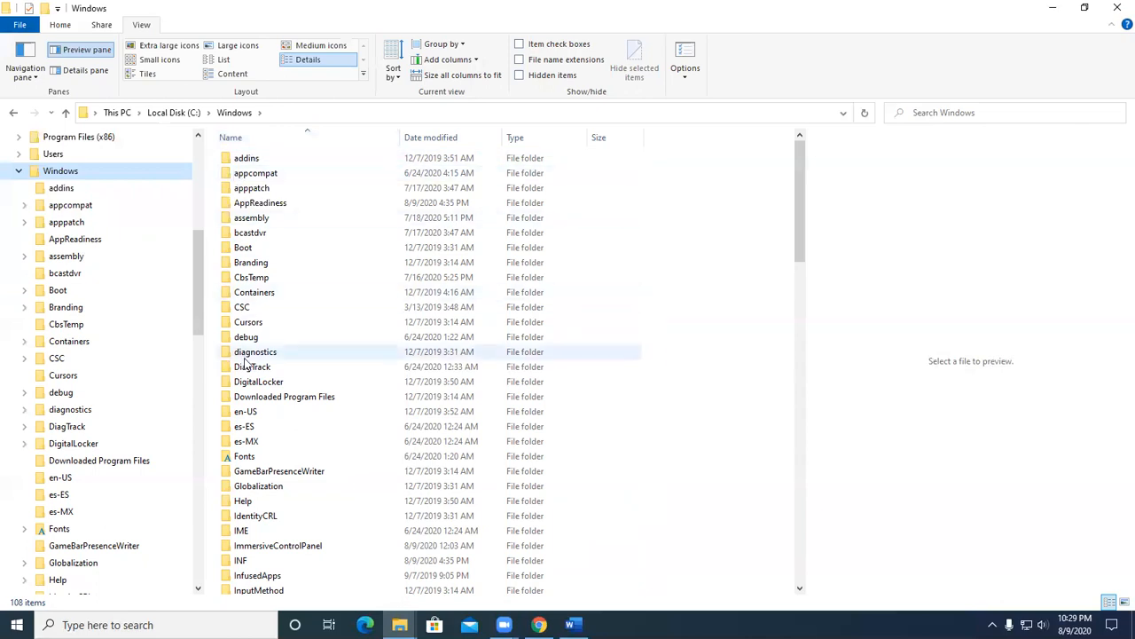
pyautogui.moveTo(254, 307)
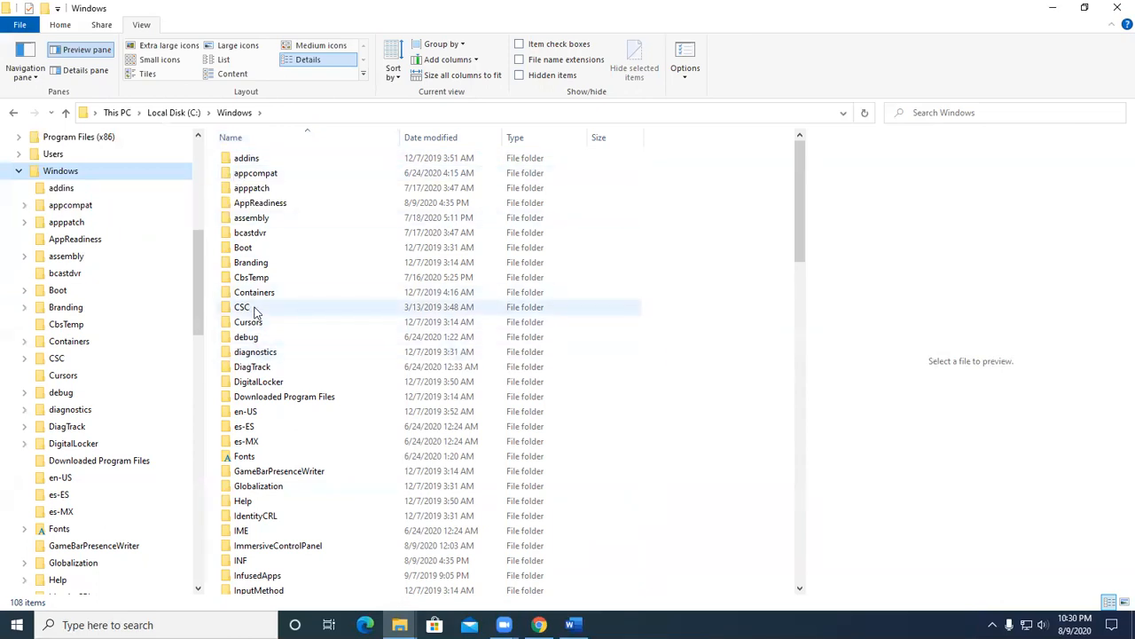
pyautogui.click(247, 158)
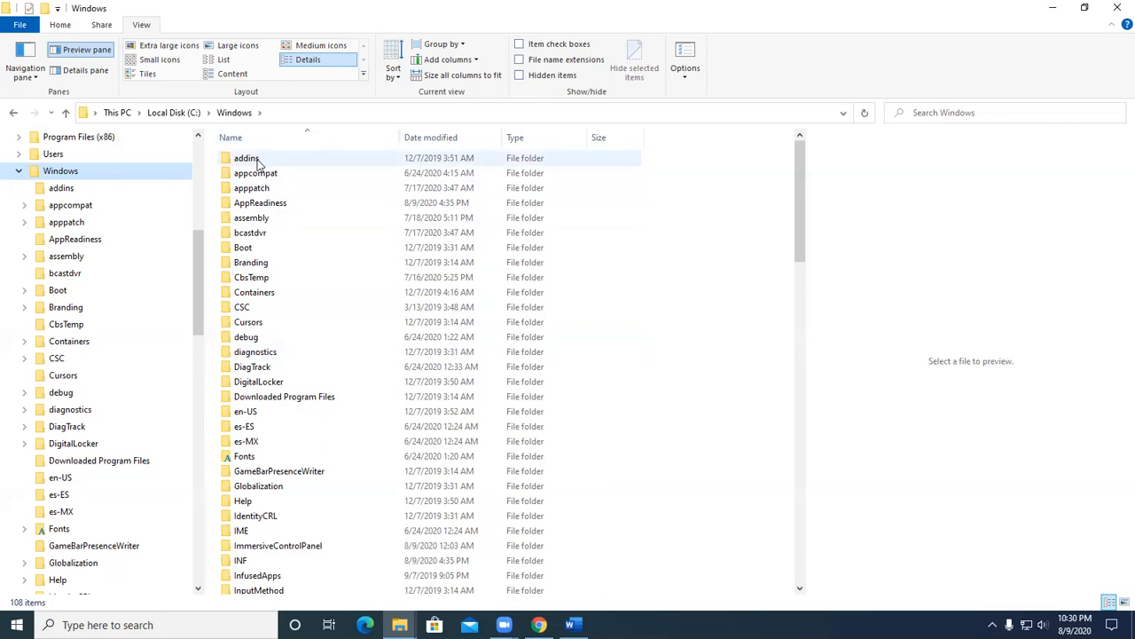
pyautogui.moveTo(246, 158)
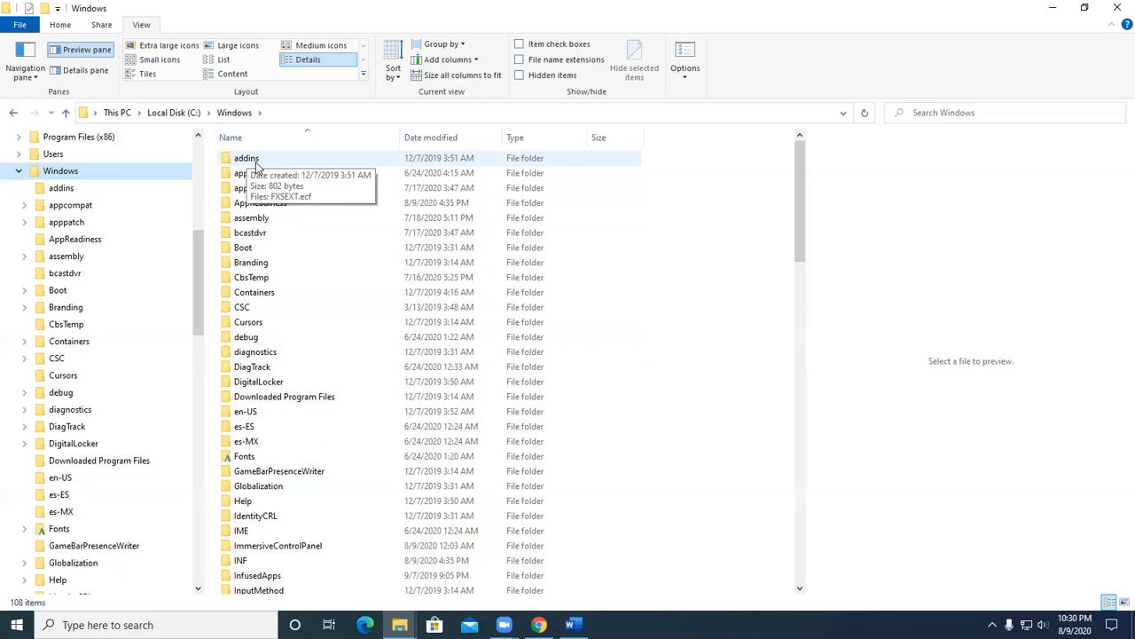
pyautogui.click(231, 138)
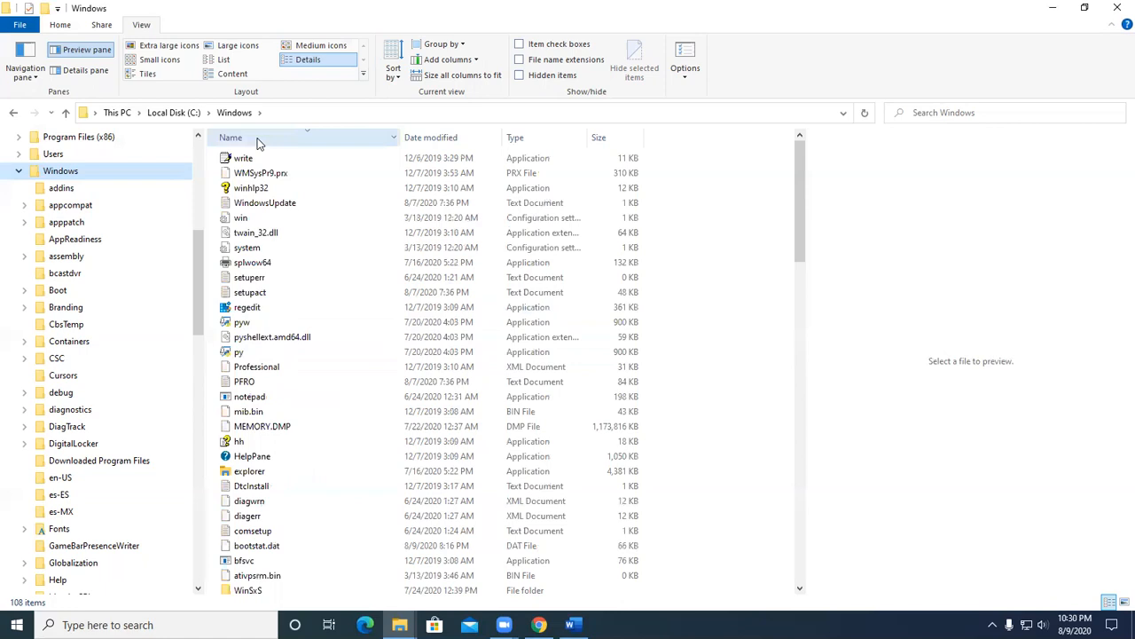
pyautogui.moveTo(250, 277)
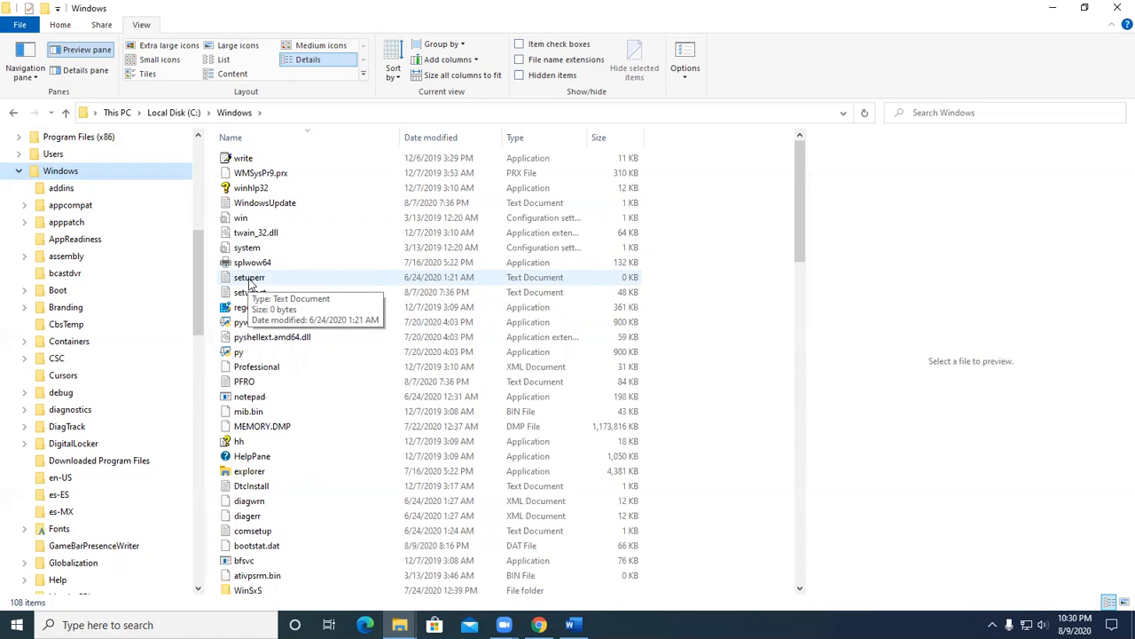
pyautogui.moveTo(196, 20)
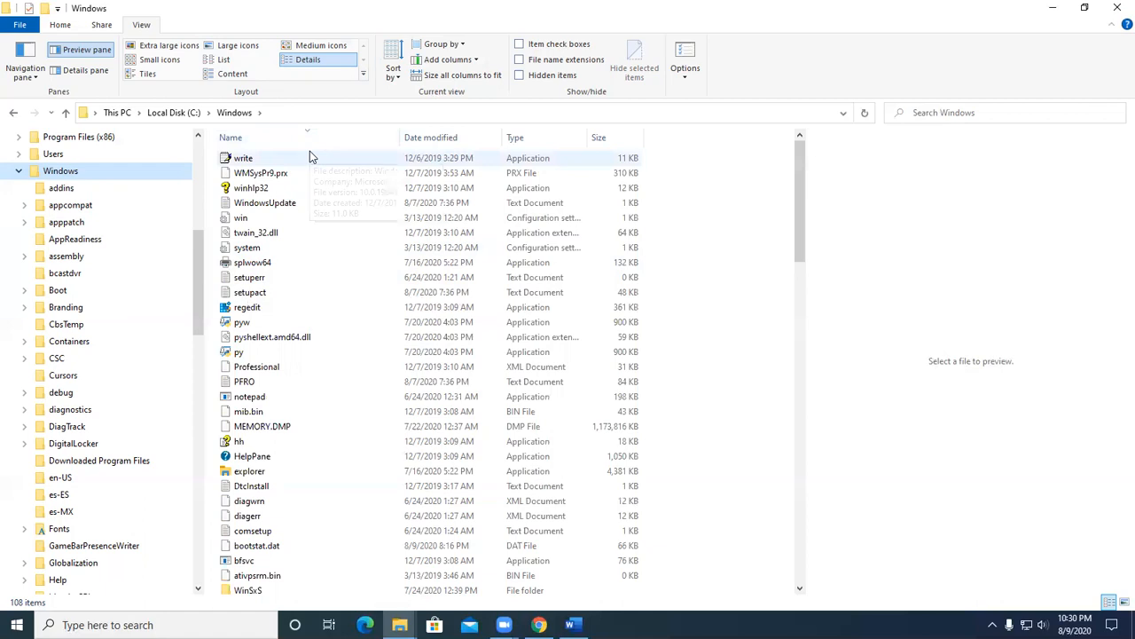
pyautogui.moveTo(273, 261)
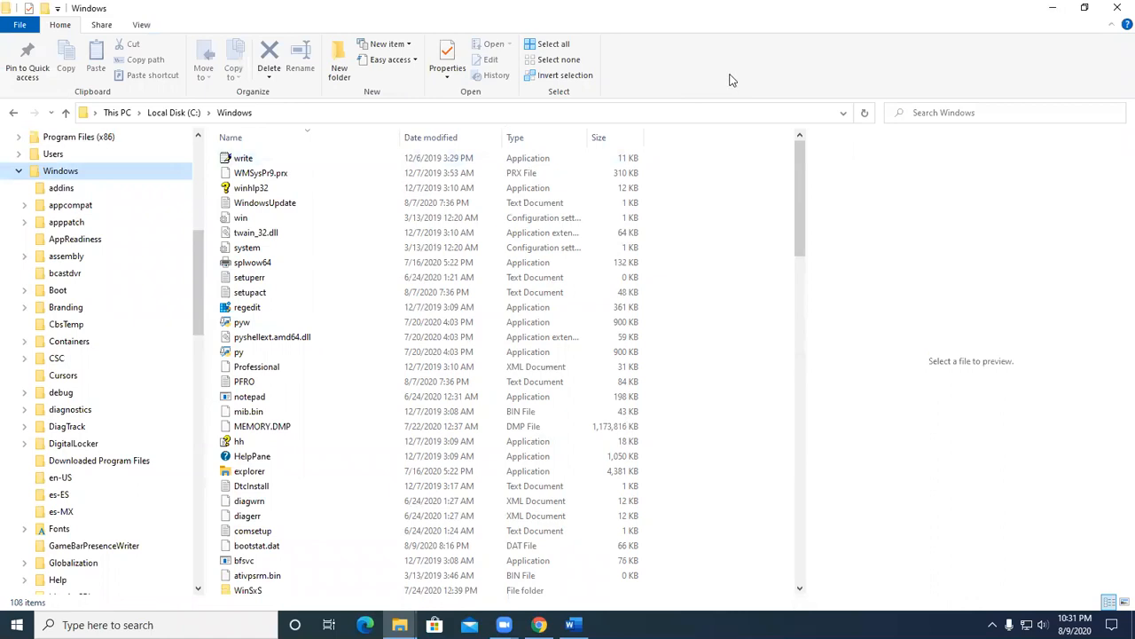
pyautogui.moveTo(608, 30)
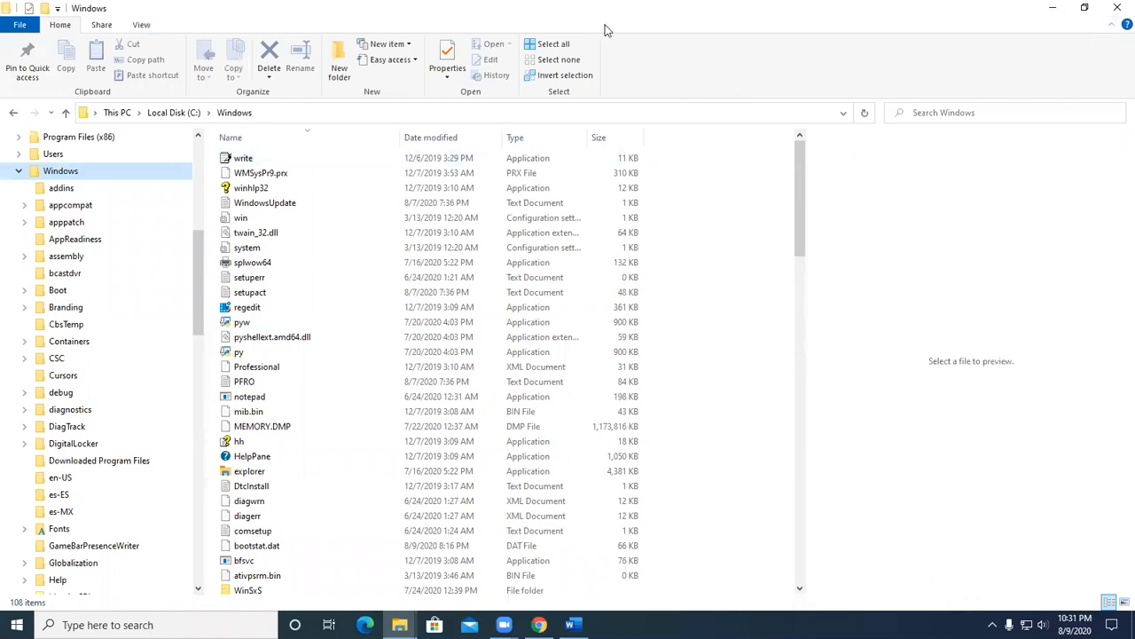
pyautogui.moveTo(1089, 57)
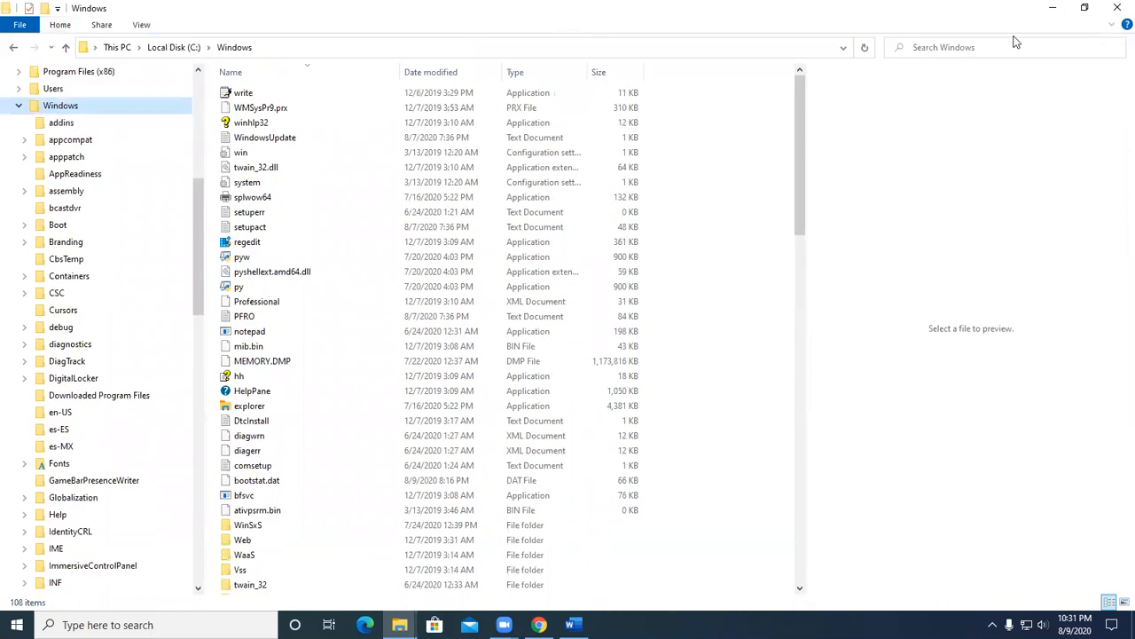
pyautogui.moveTo(1109, 27)
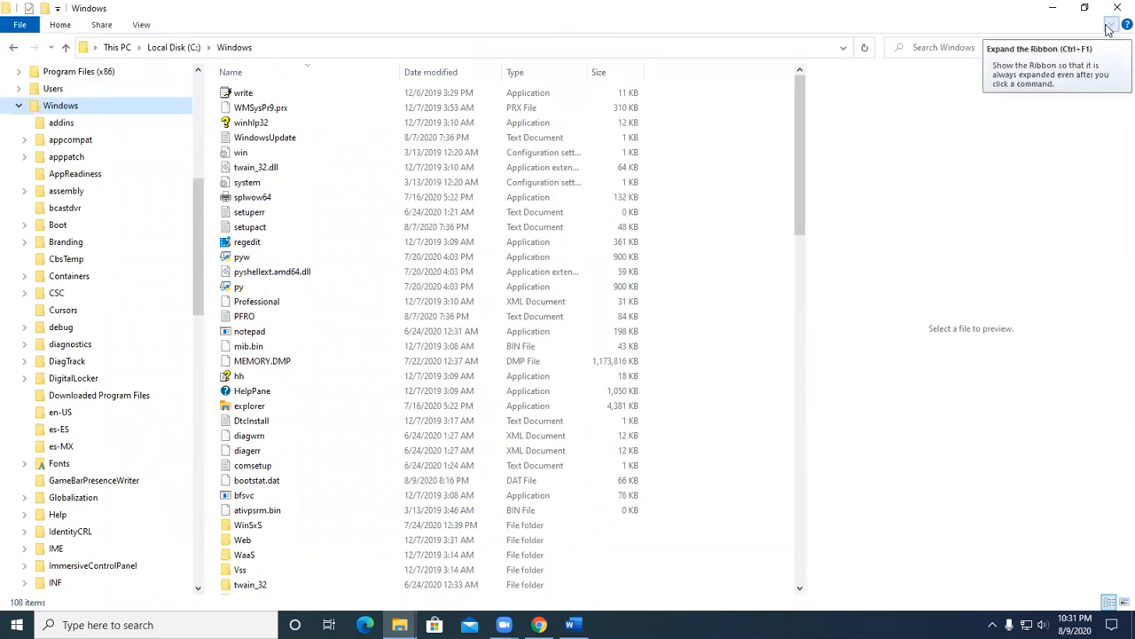
# Step: Pin the ribbon open, collapse it, then expand it again
pyautogui.click(1109, 24)
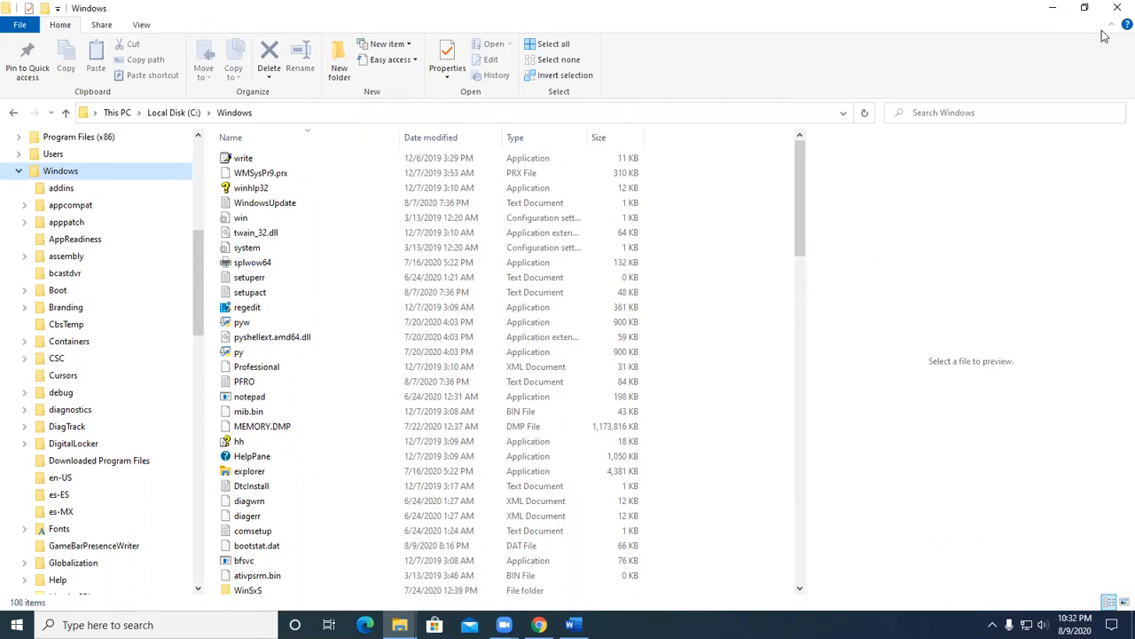
pyautogui.click(1112, 24)
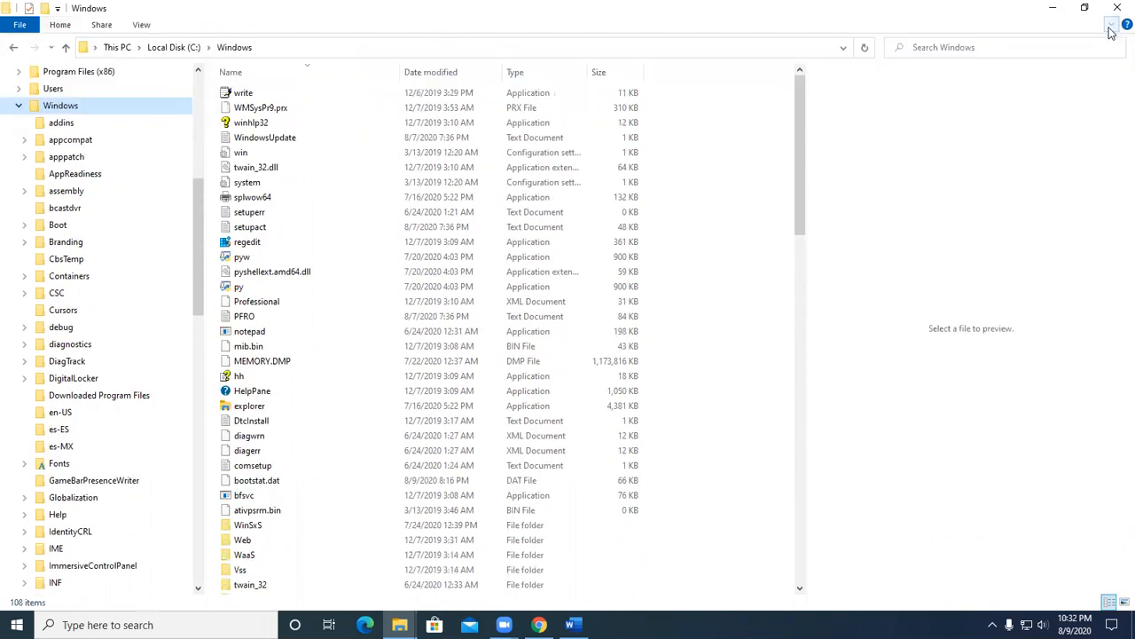
pyautogui.click(1111, 25)
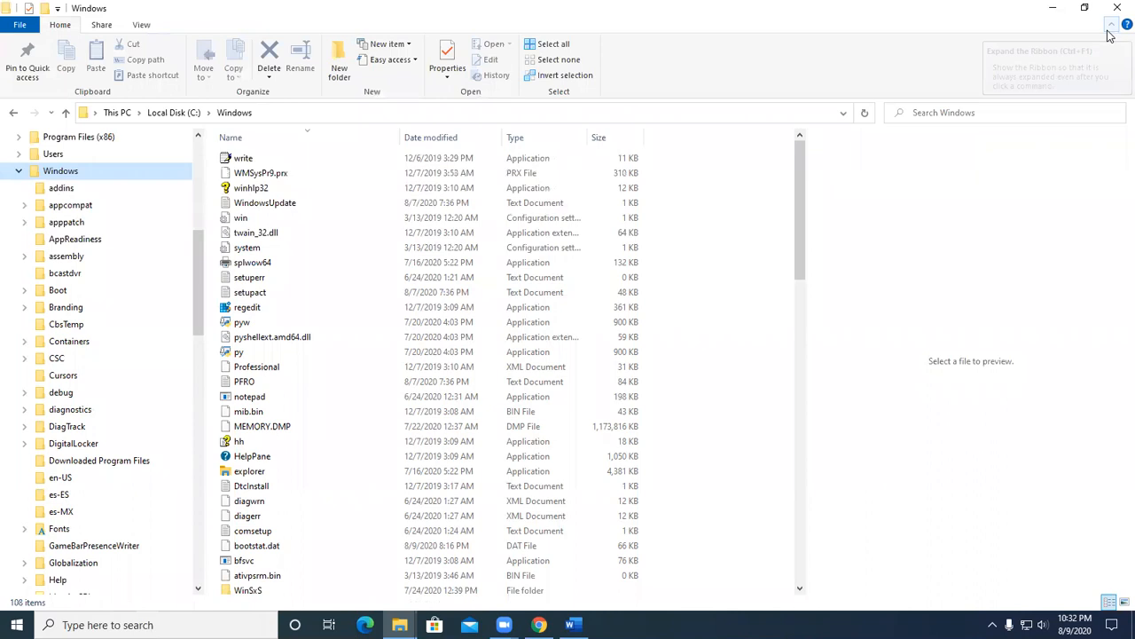
pyautogui.moveTo(251, 187)
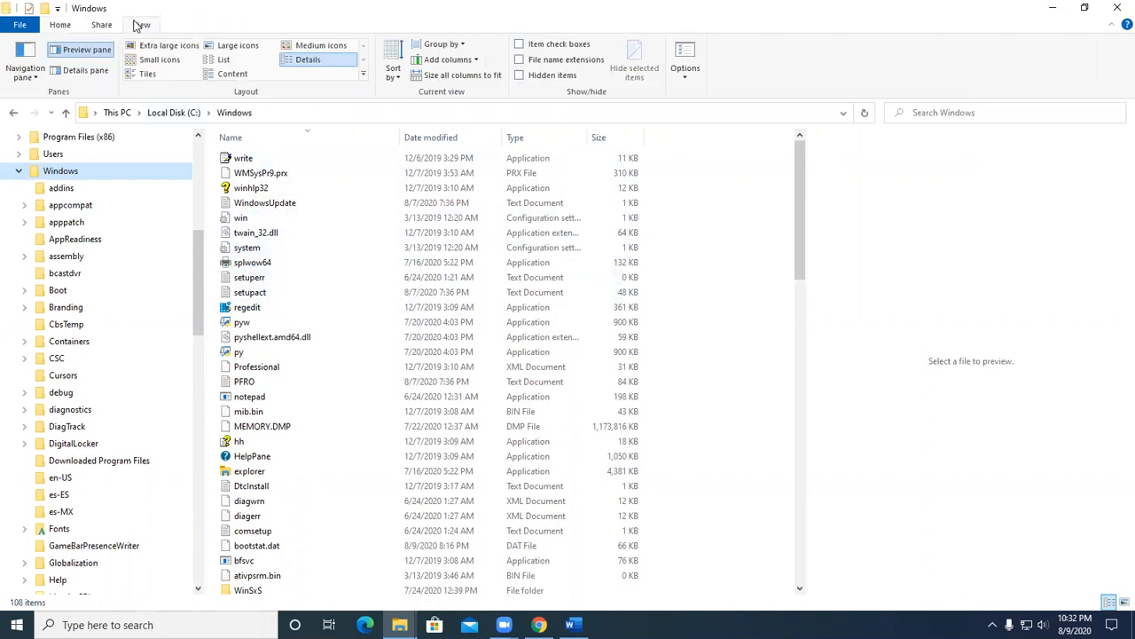
# Step: Turn on the Details pane, then switch to the Preview pane
pyautogui.click(85, 70)
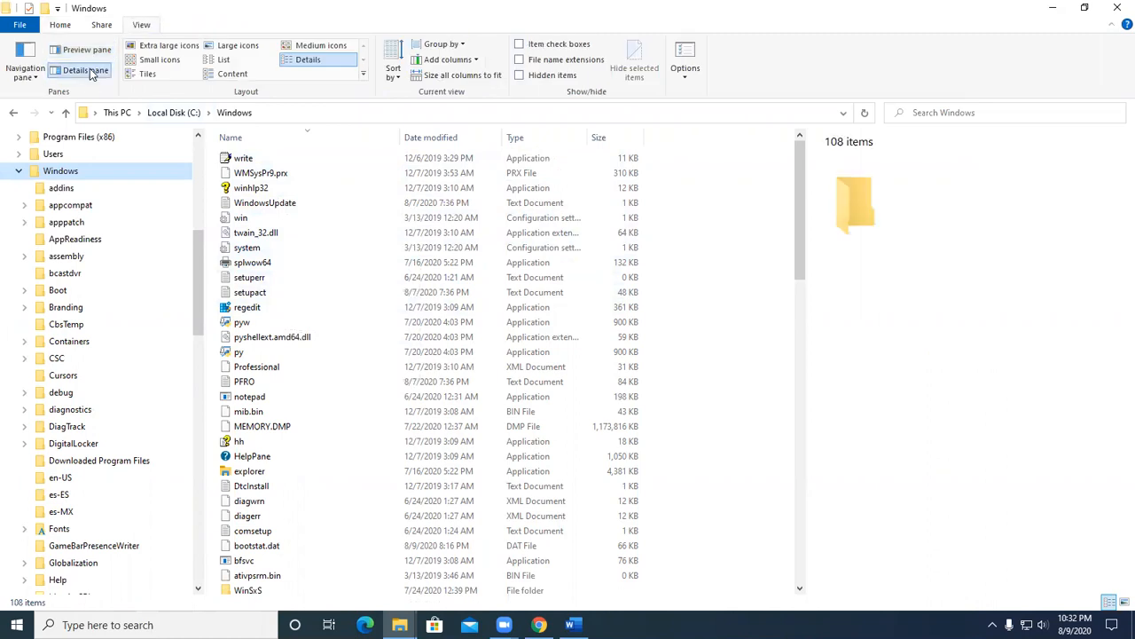
pyautogui.click(86, 50)
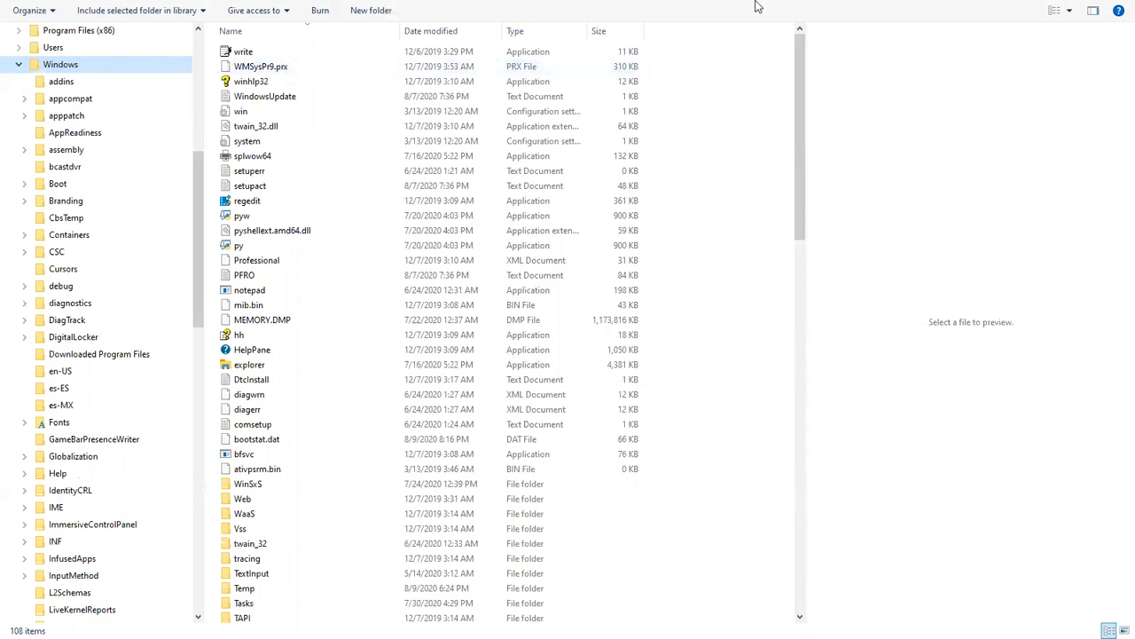
pyautogui.moveTo(1099, 42)
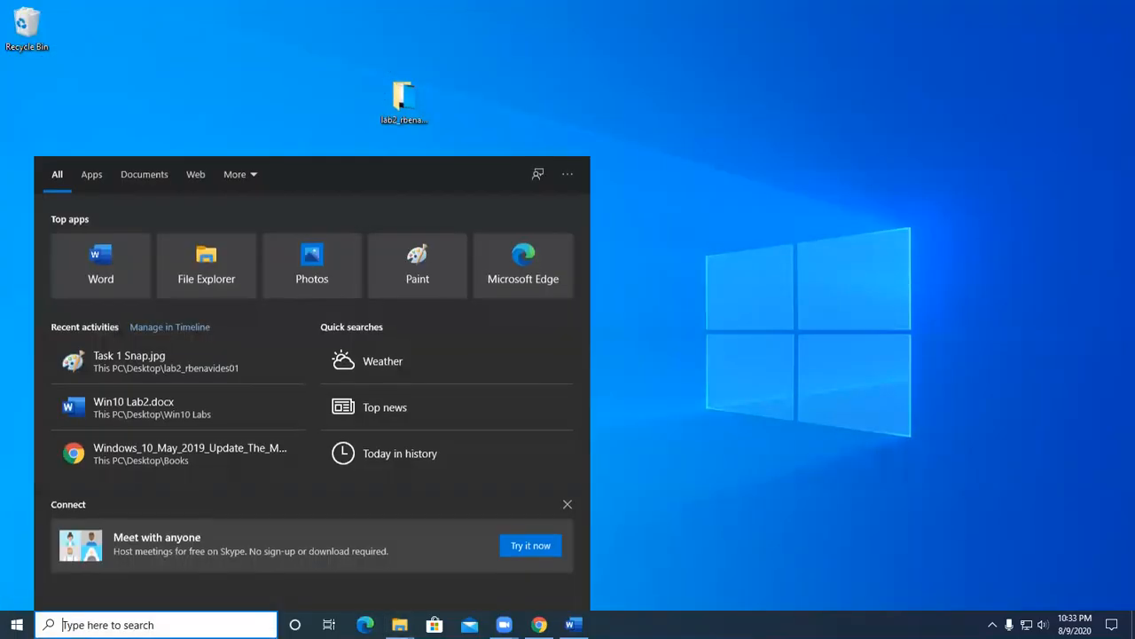
# Step: Launch Paint, paste the screenshot into a new image, and start Save as
pyautogui.click(49, 624)
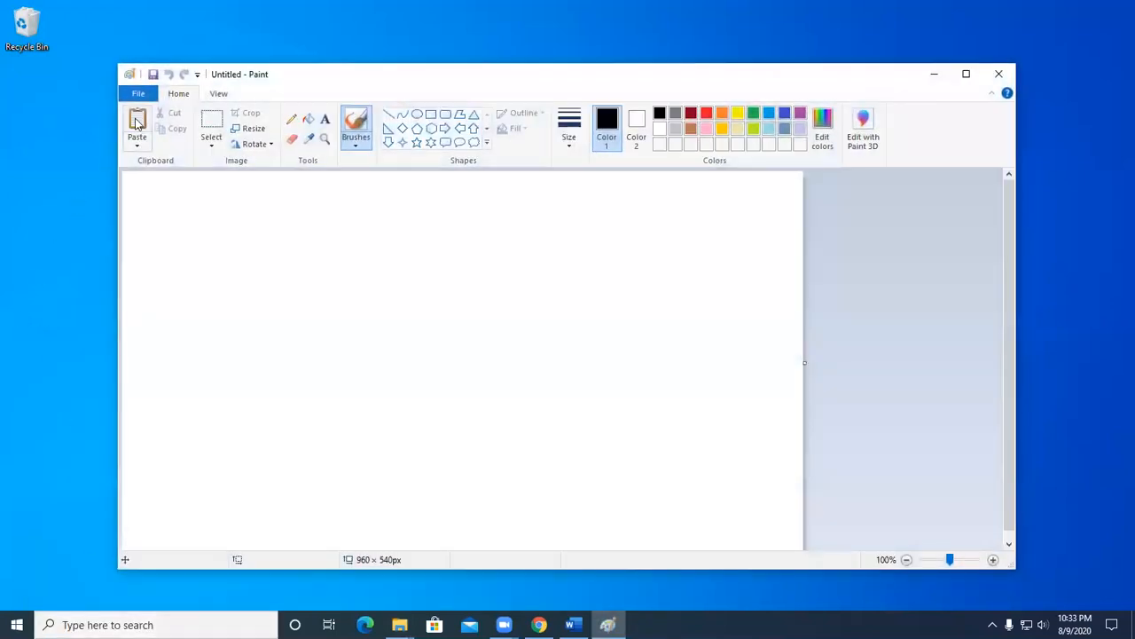
pyautogui.click(137, 93)
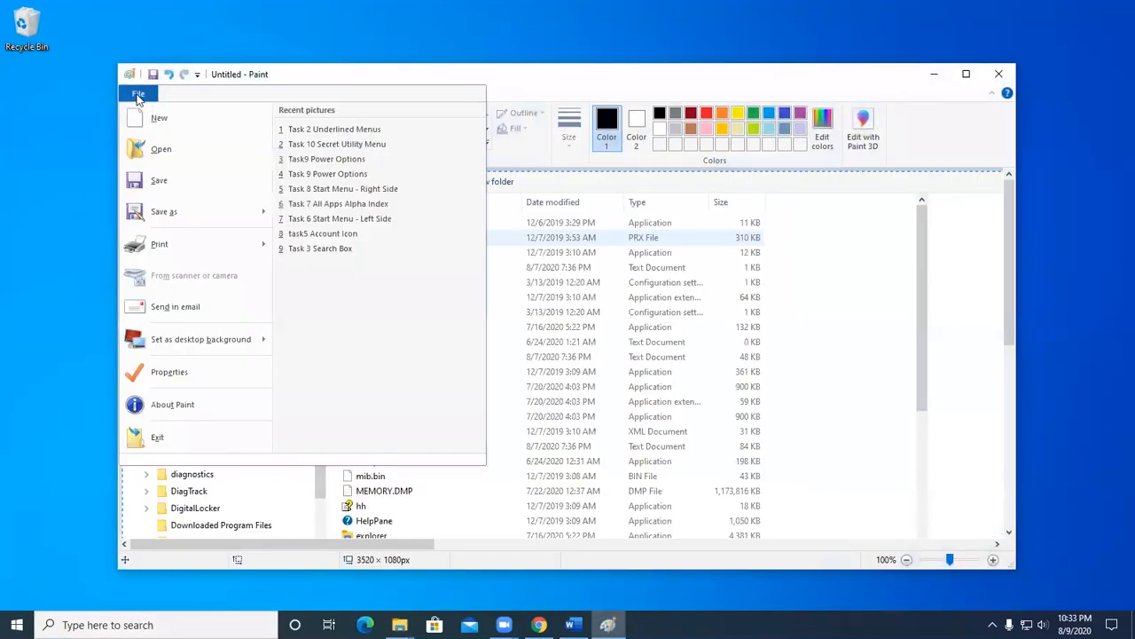
pyautogui.click(163, 211)
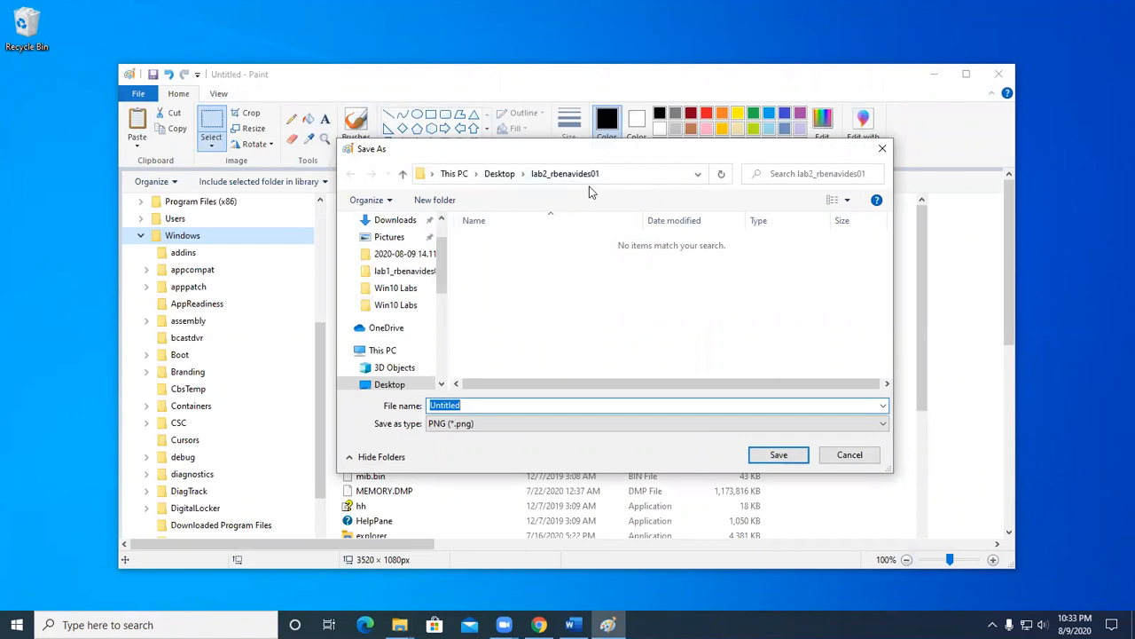
pyautogui.moveTo(546, 273)
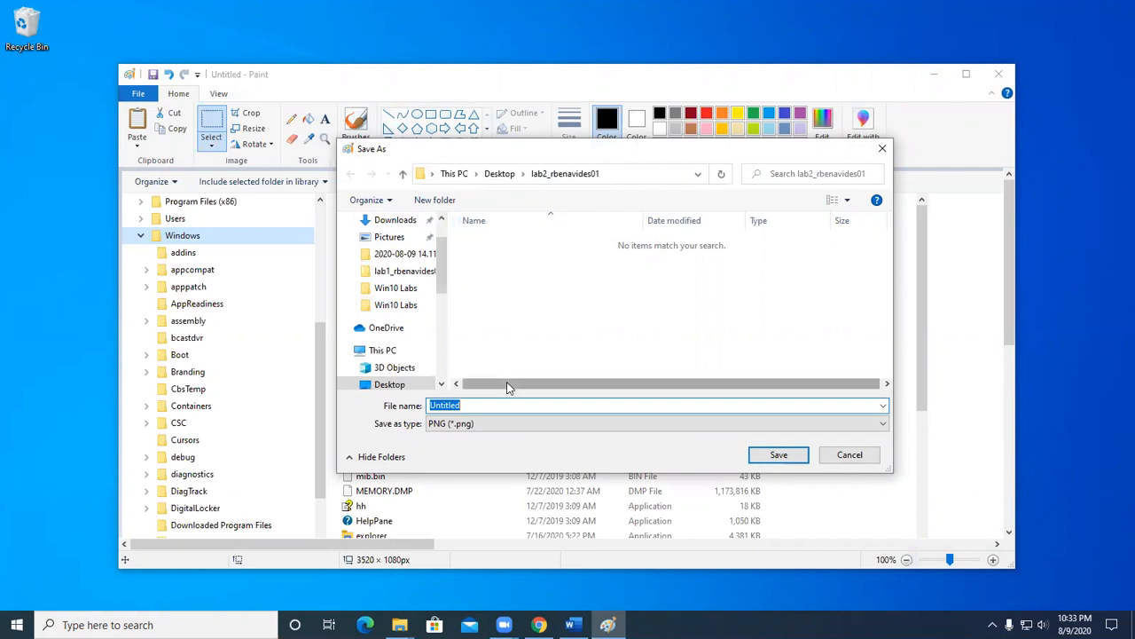
# Step: Save the image as JPEG named 'File Explorer Full Screen Mode' in the lab folder
pyautogui.write('File Explorer Fu')
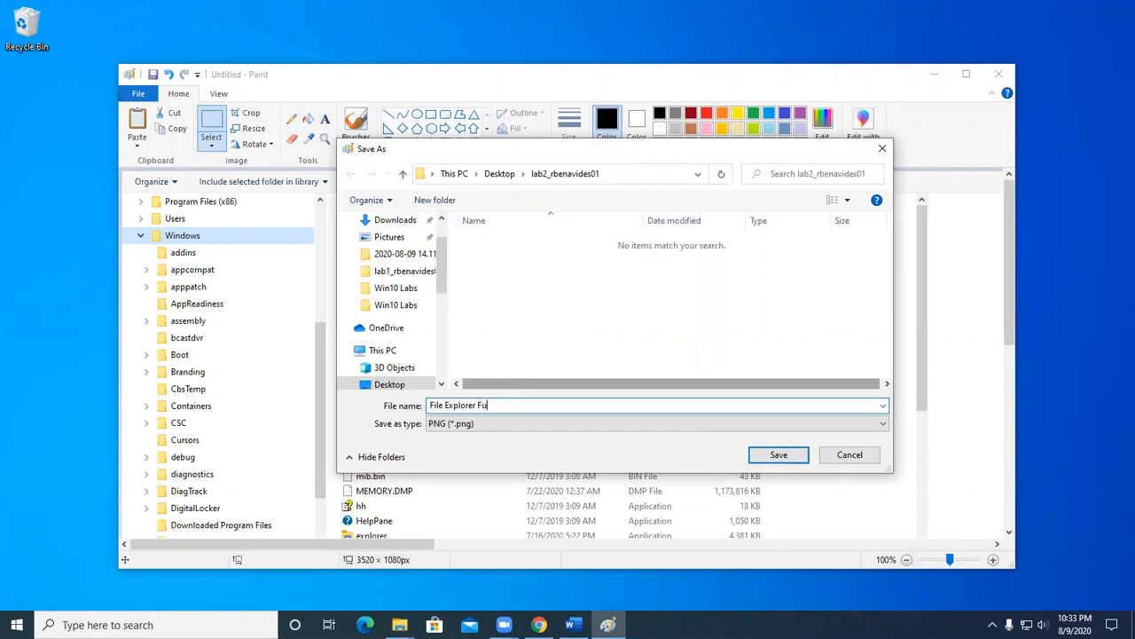
pyautogui.write('ll Screen')
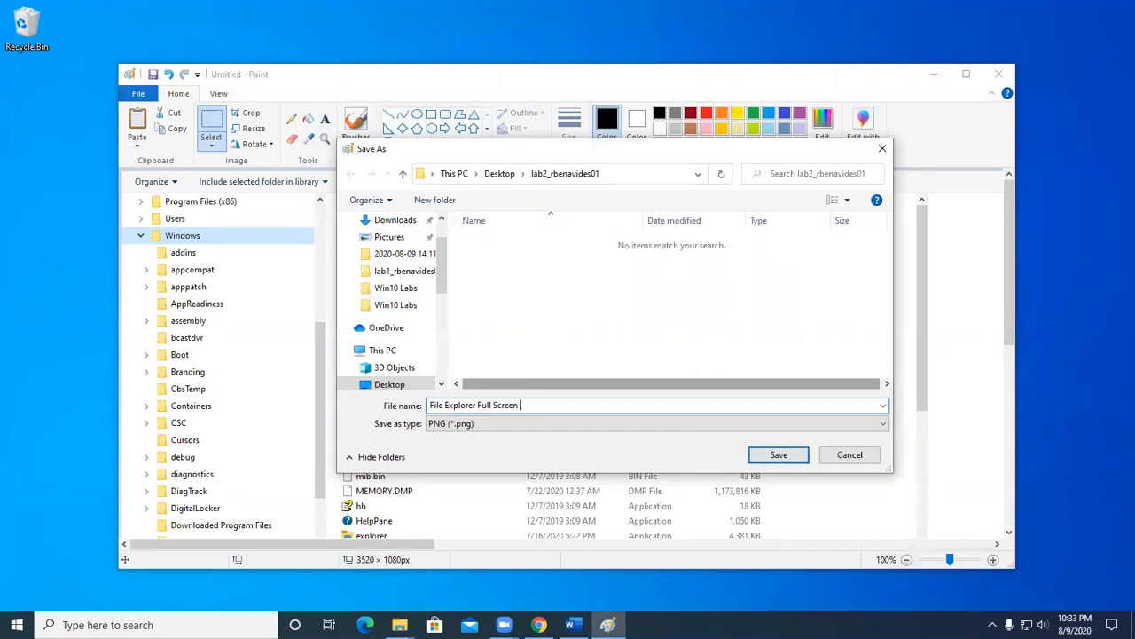
pyautogui.write('Mode')
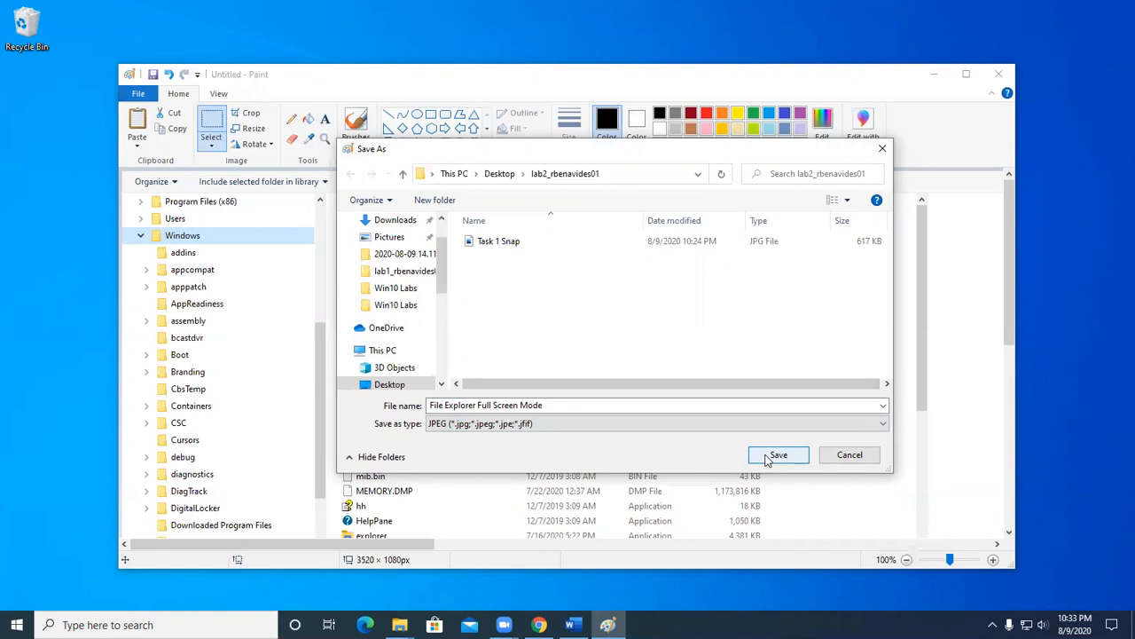
pyautogui.click(778, 455)
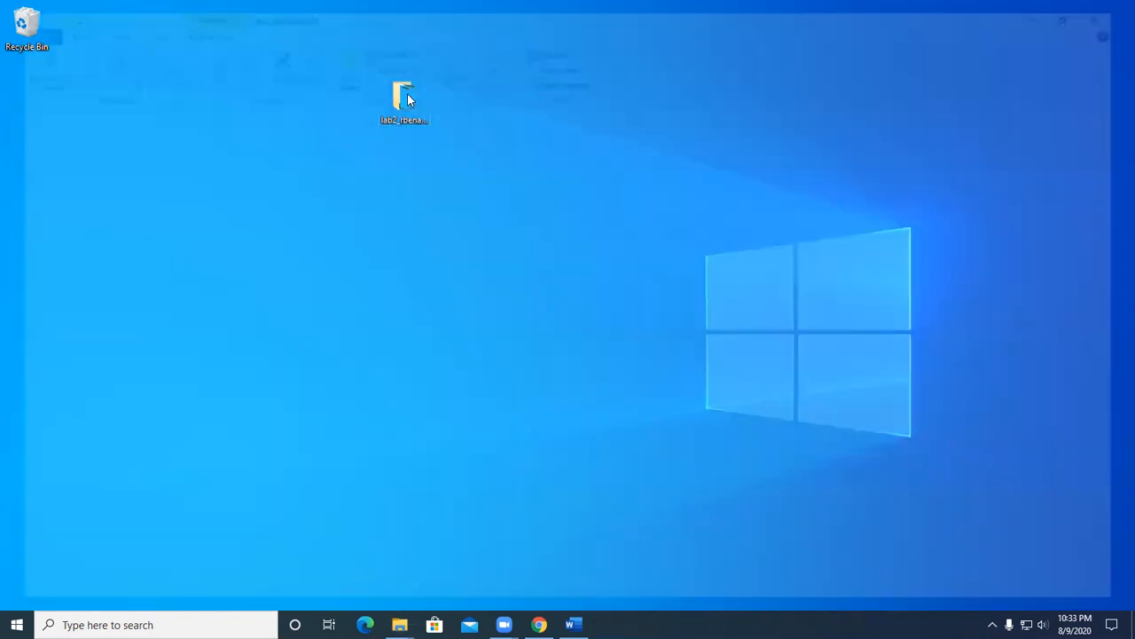
pyautogui.doubleClick(403, 94)
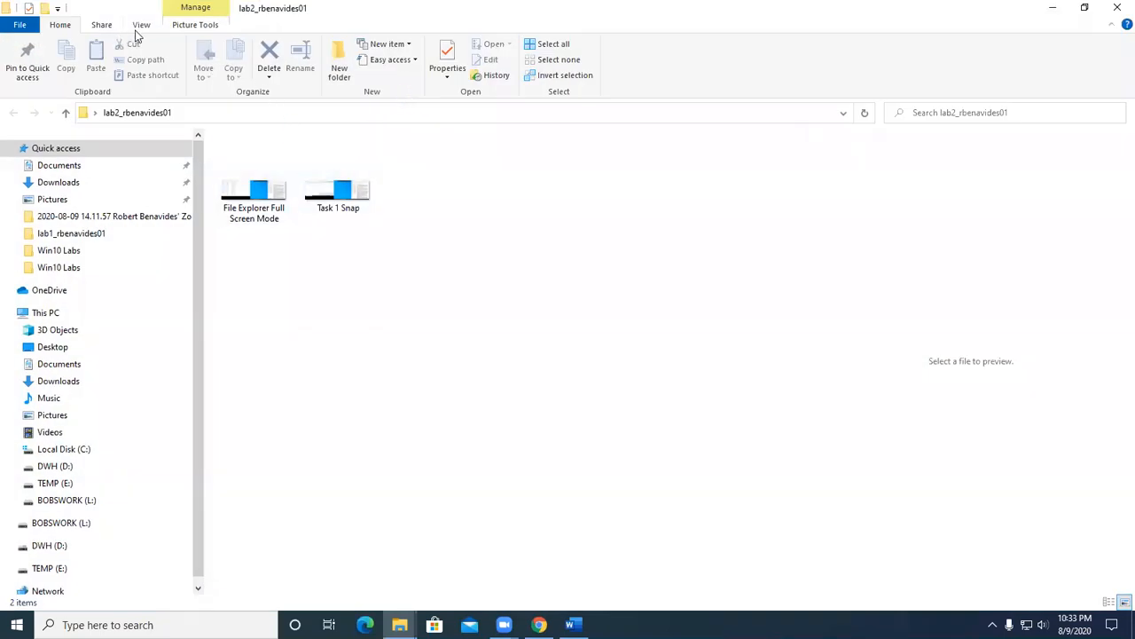
pyautogui.click(141, 24)
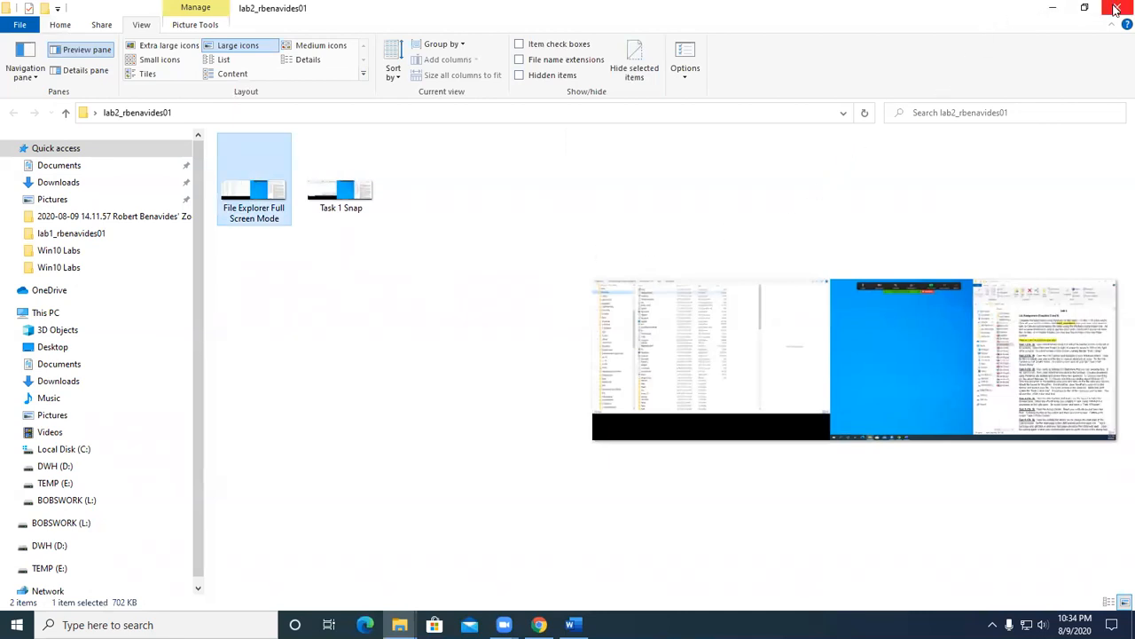
pyautogui.click(1116, 8)
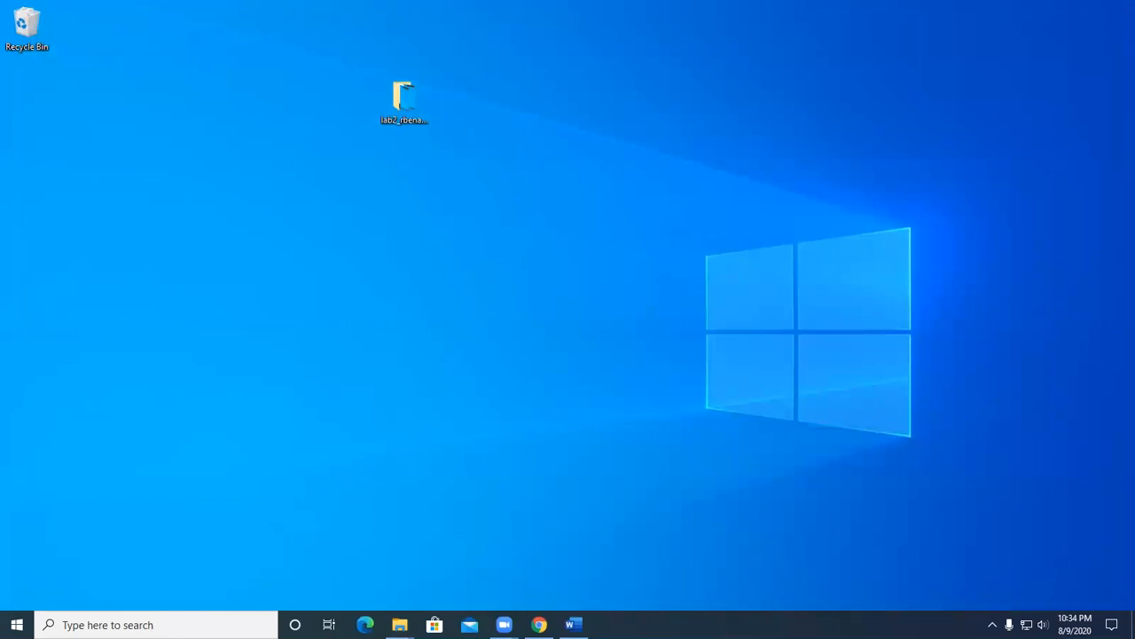